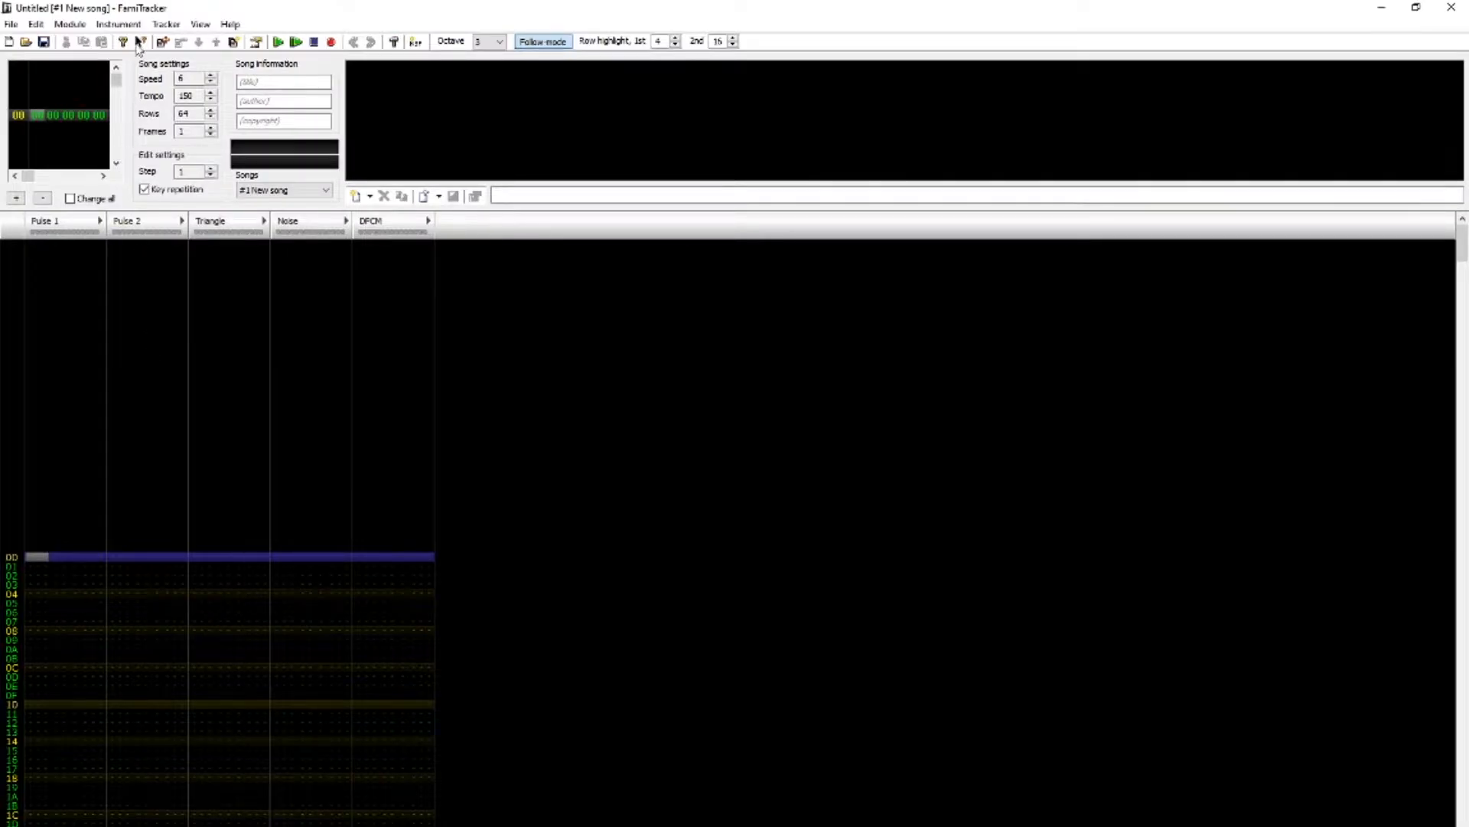
Step: Add a 2A03 instrument, remove it, then add New instrument again
left_click(117, 23)
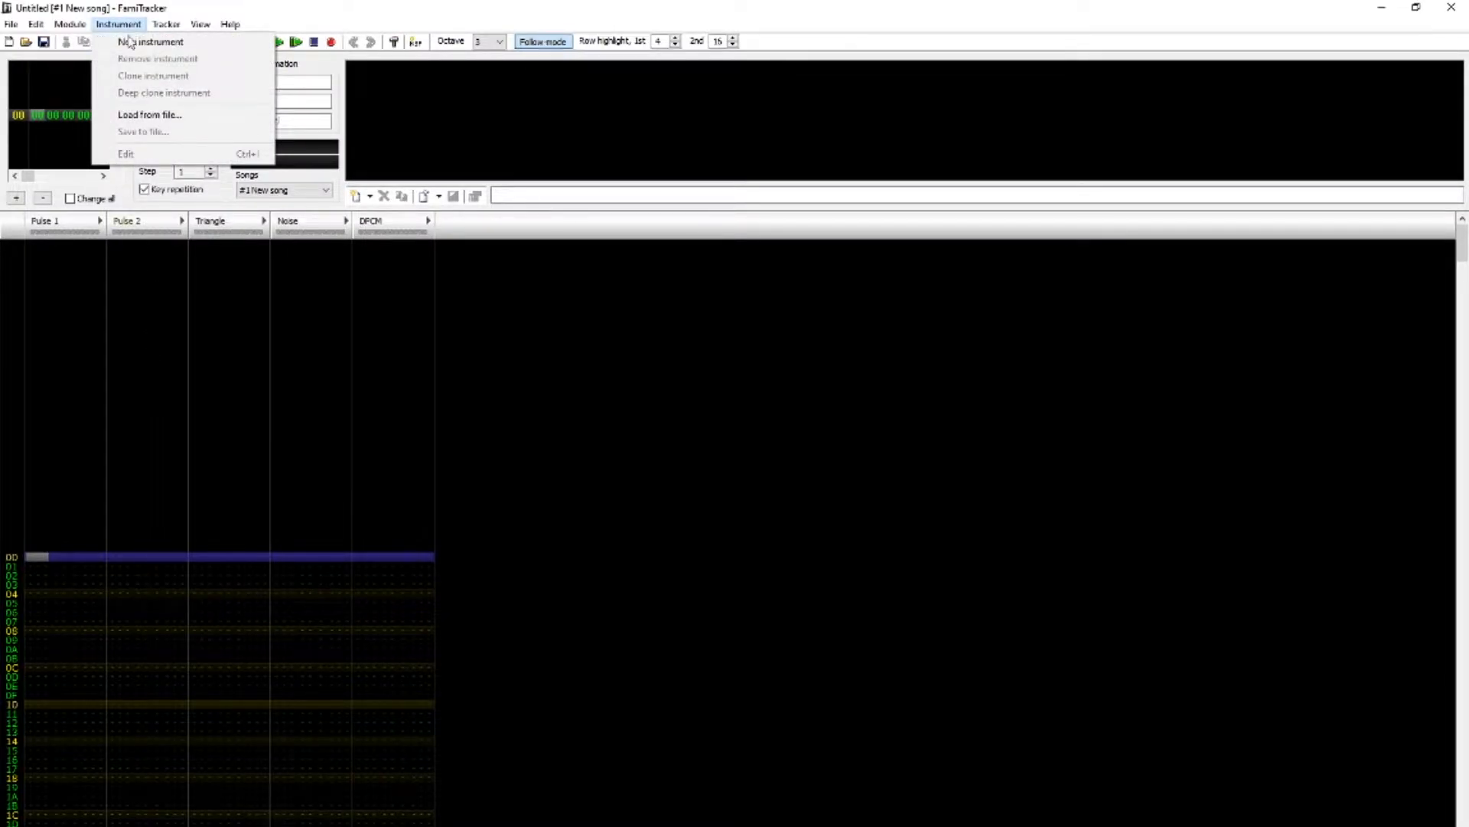
left_click(150, 41)
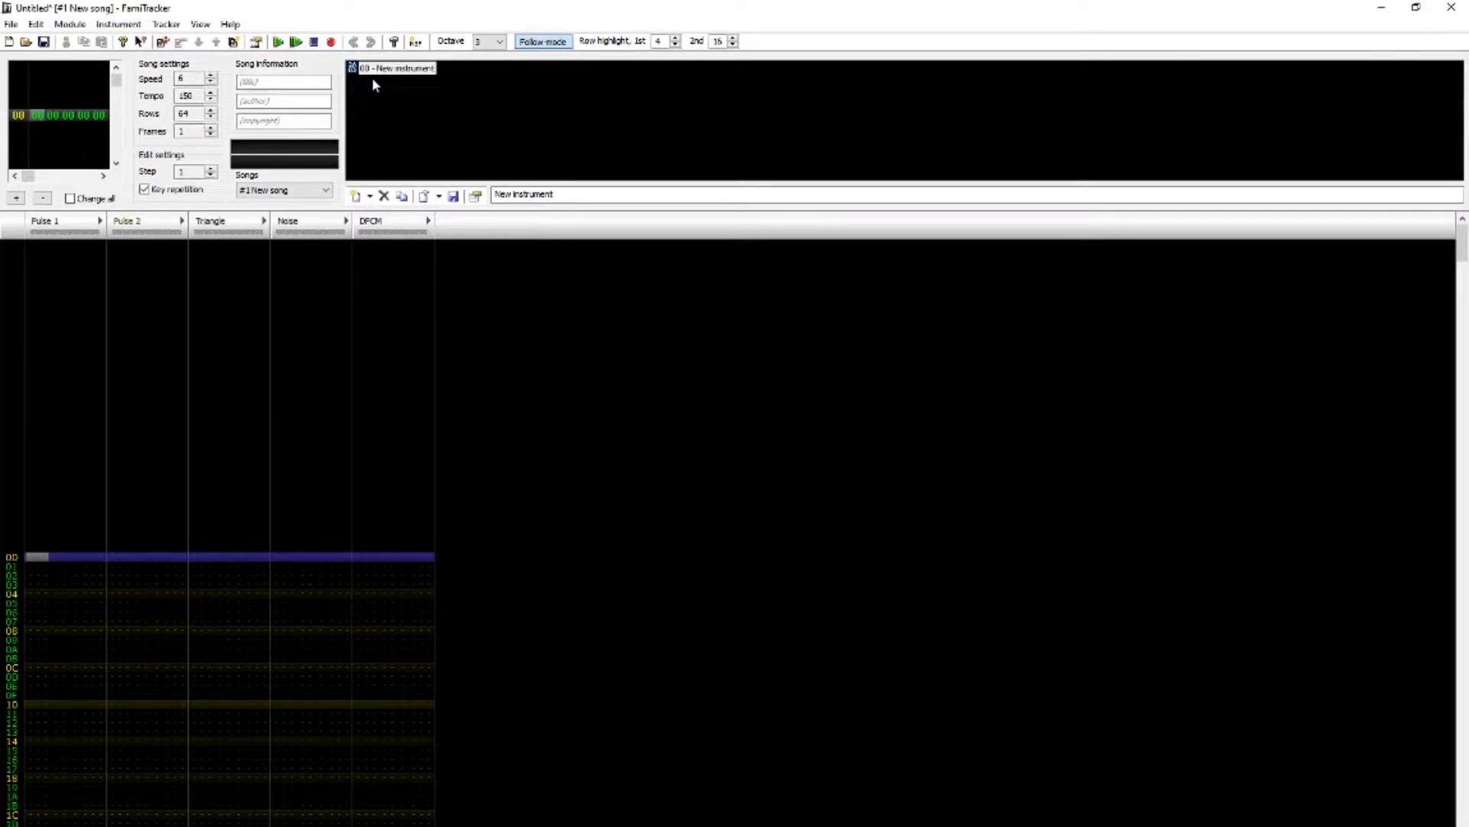
left_click(383, 196)
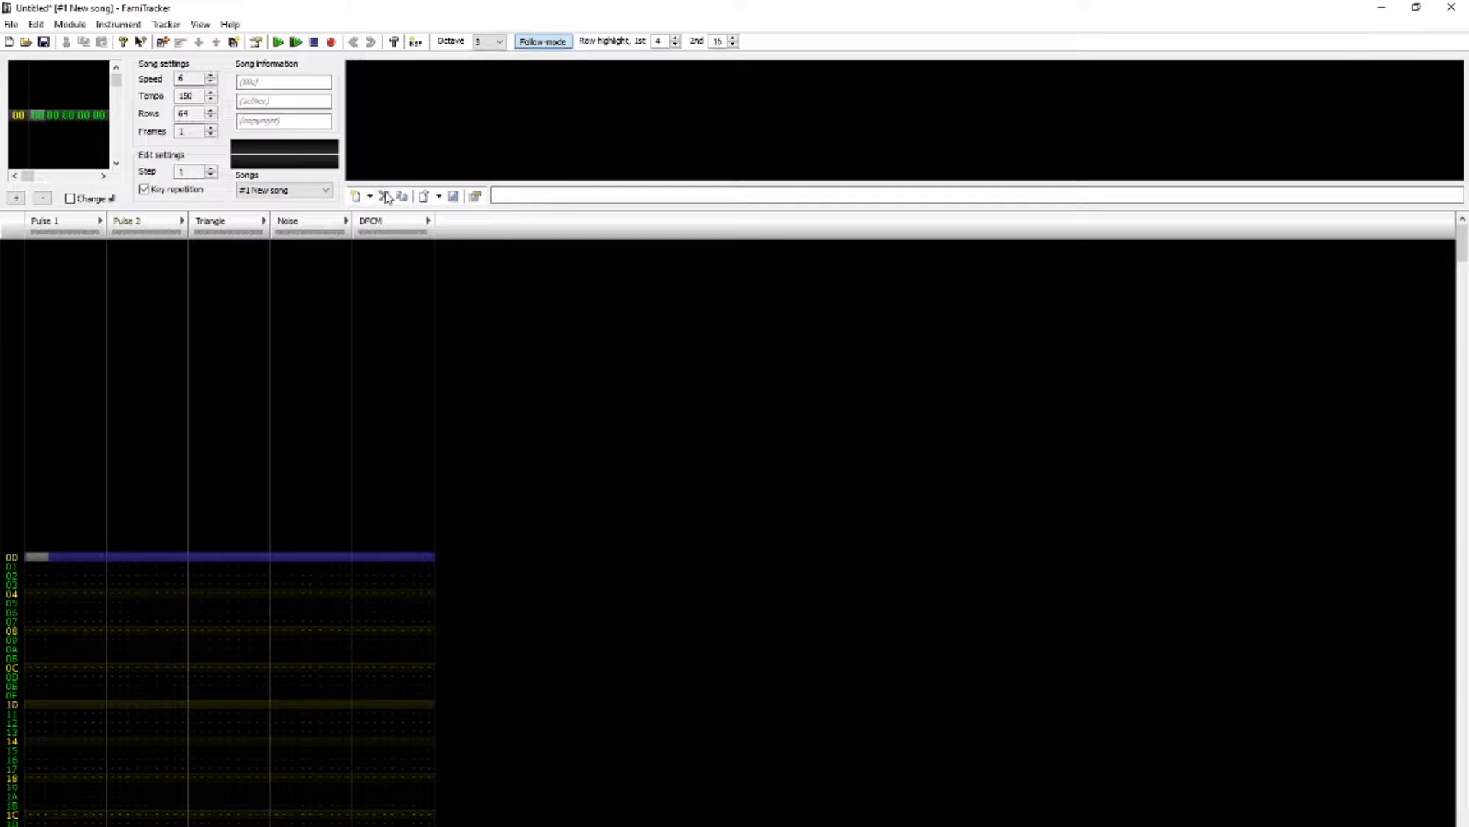
left_click(356, 195)
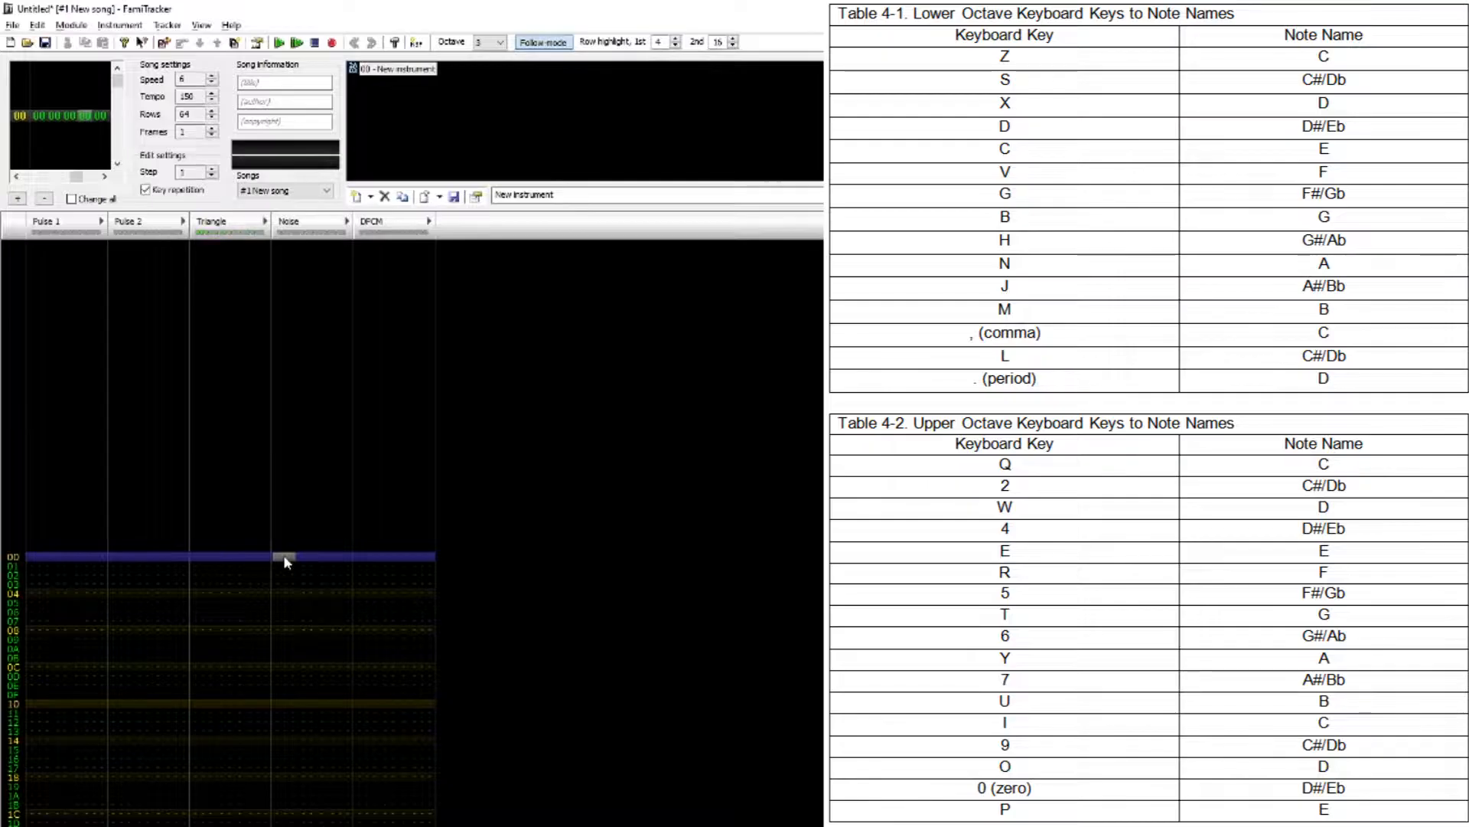
mouse_move(206, 562)
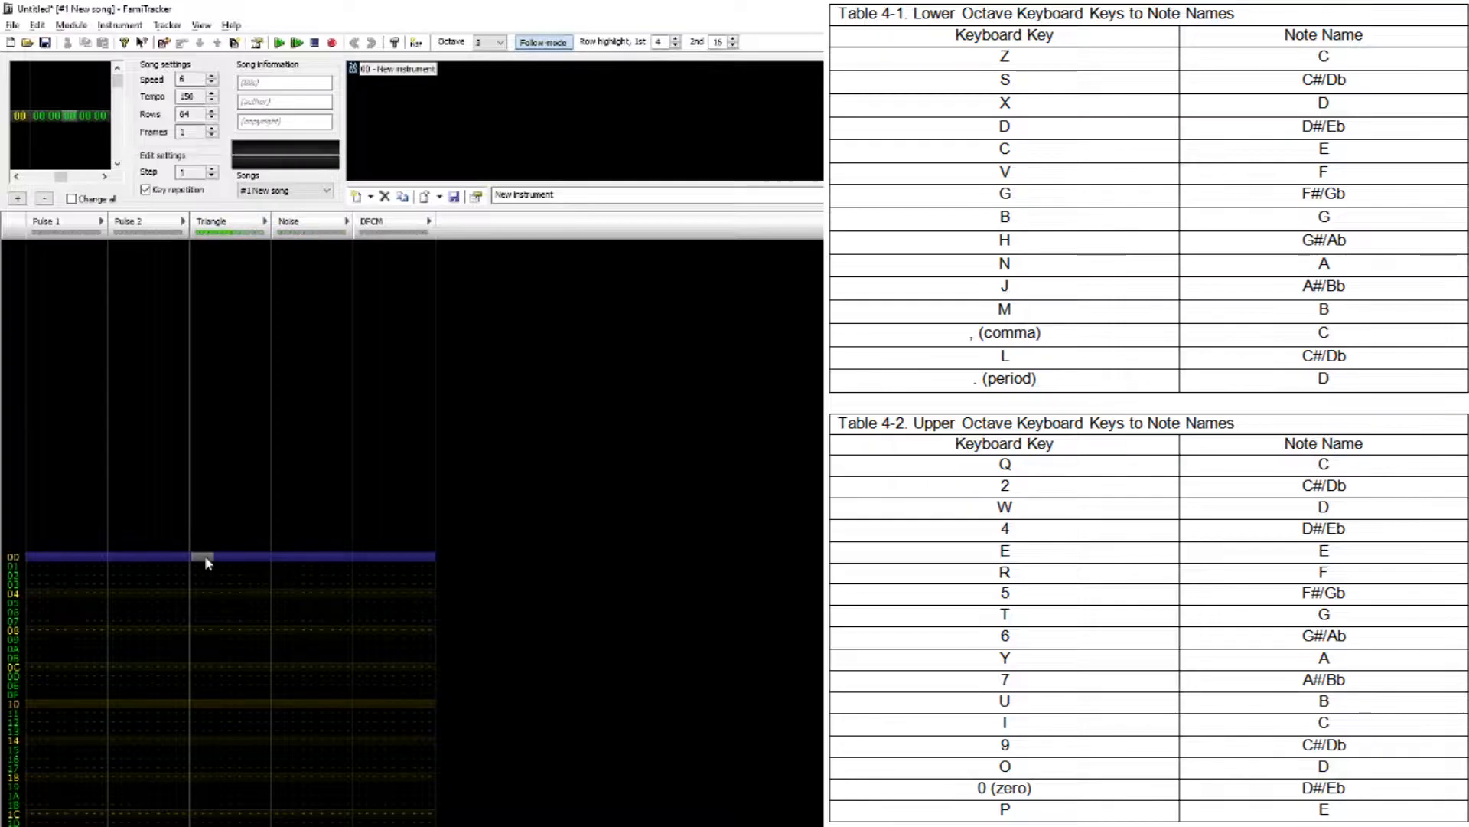
mouse_move(286, 563)
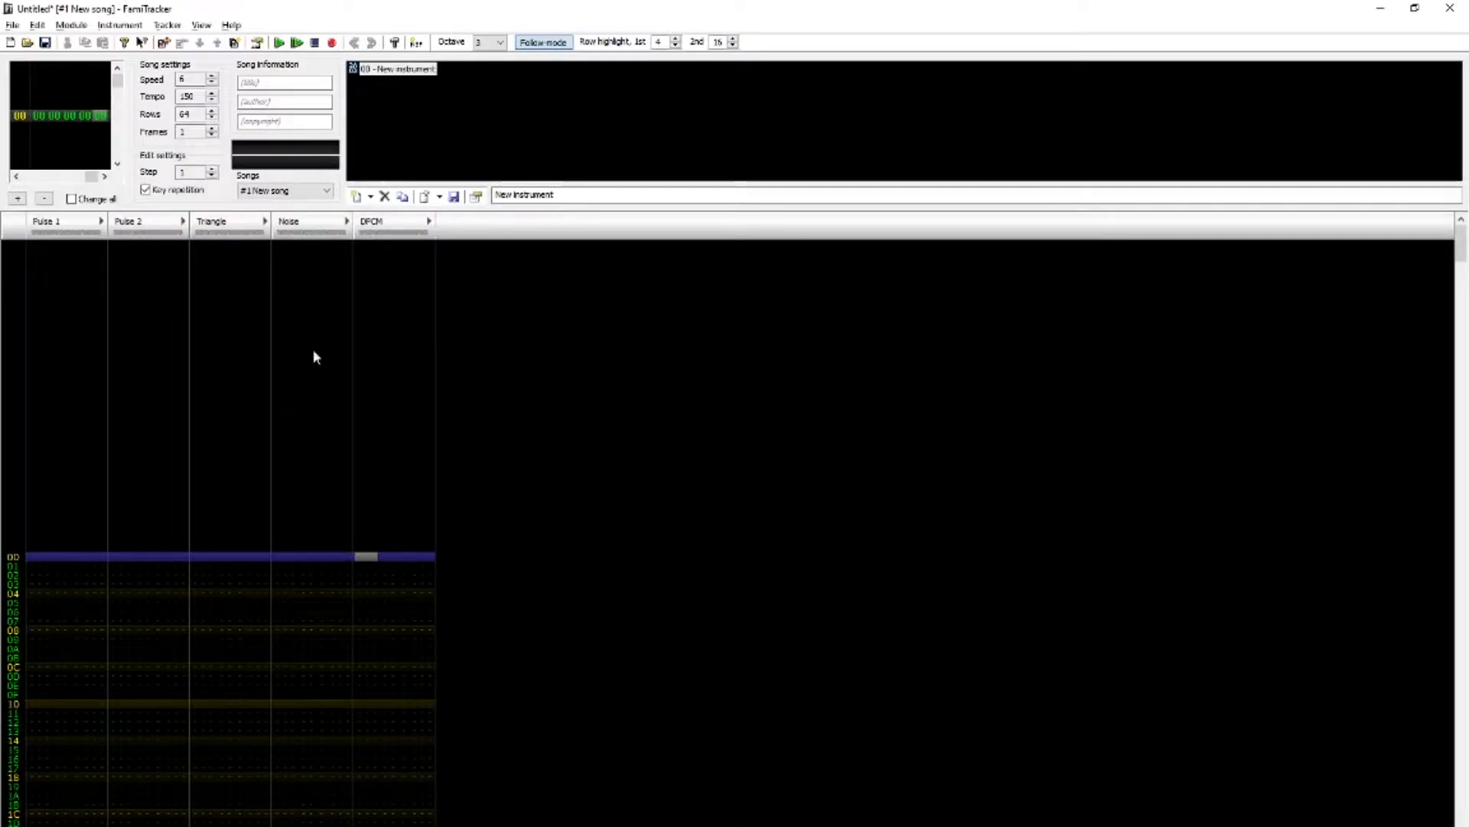
Step: Enable the instrument's Duty / Noise sequence with a single step of value 1
double_click(393, 68)
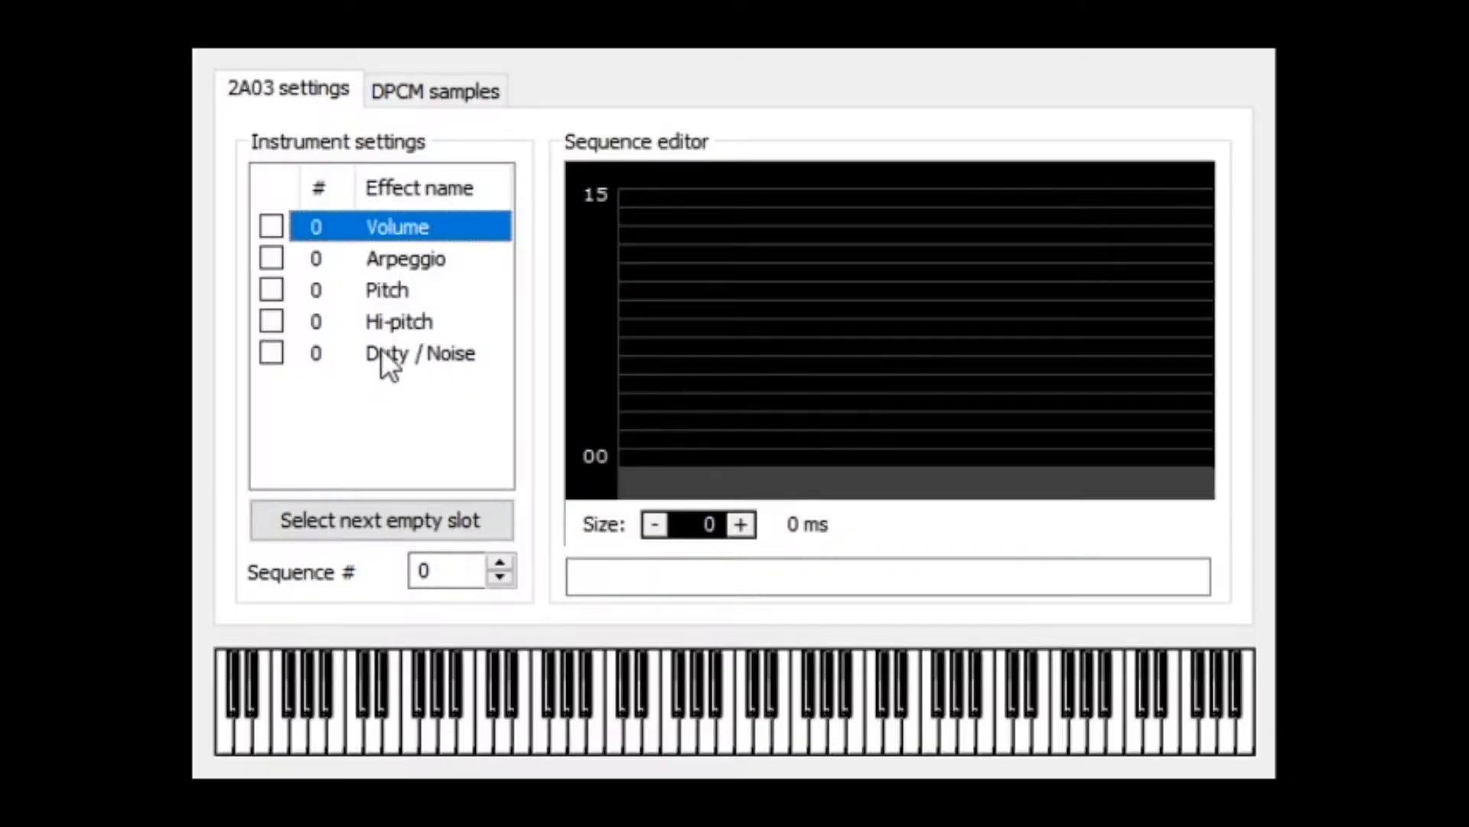
left_click(418, 352)
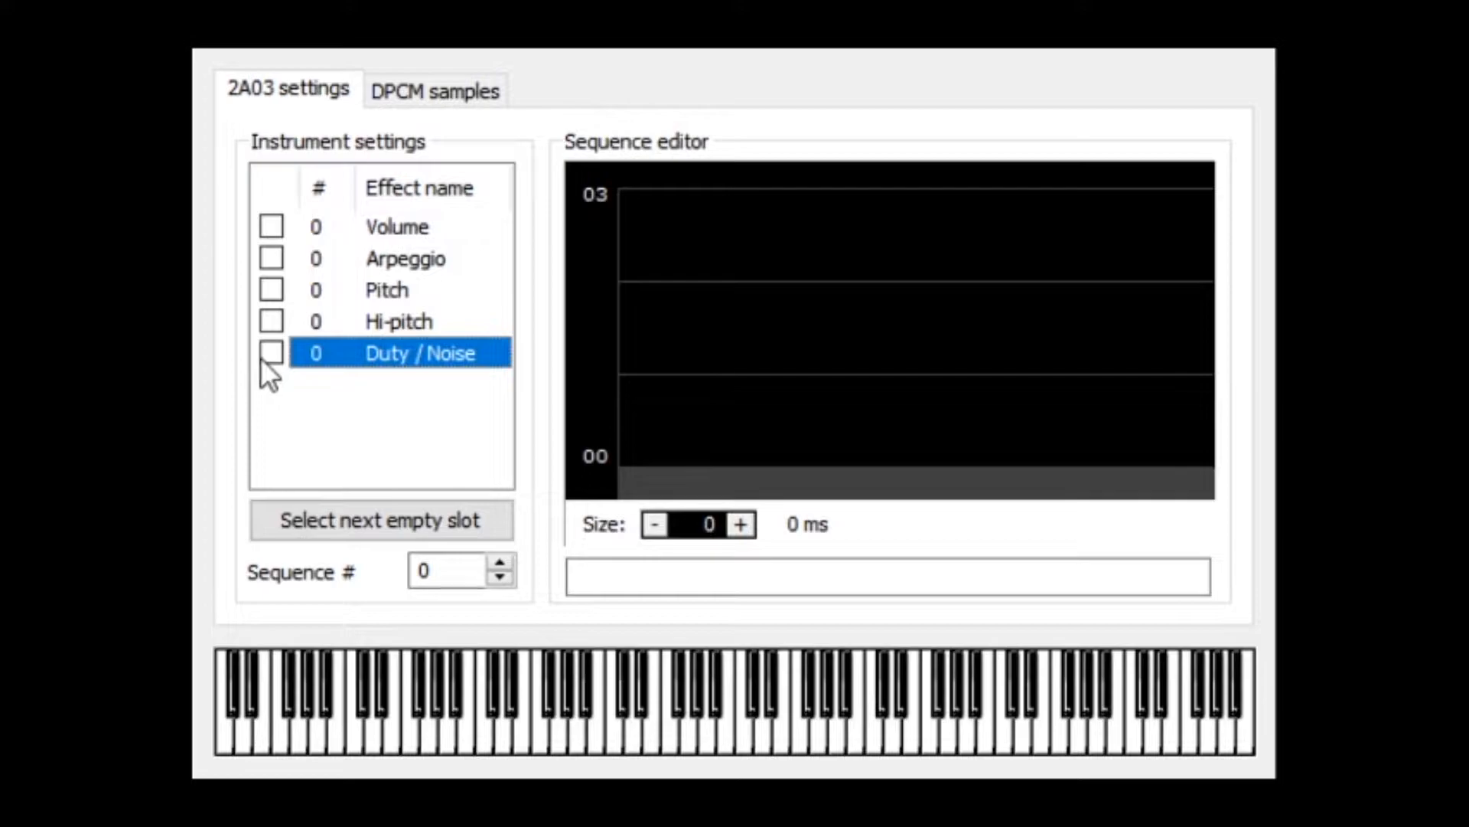
left_click(271, 353)
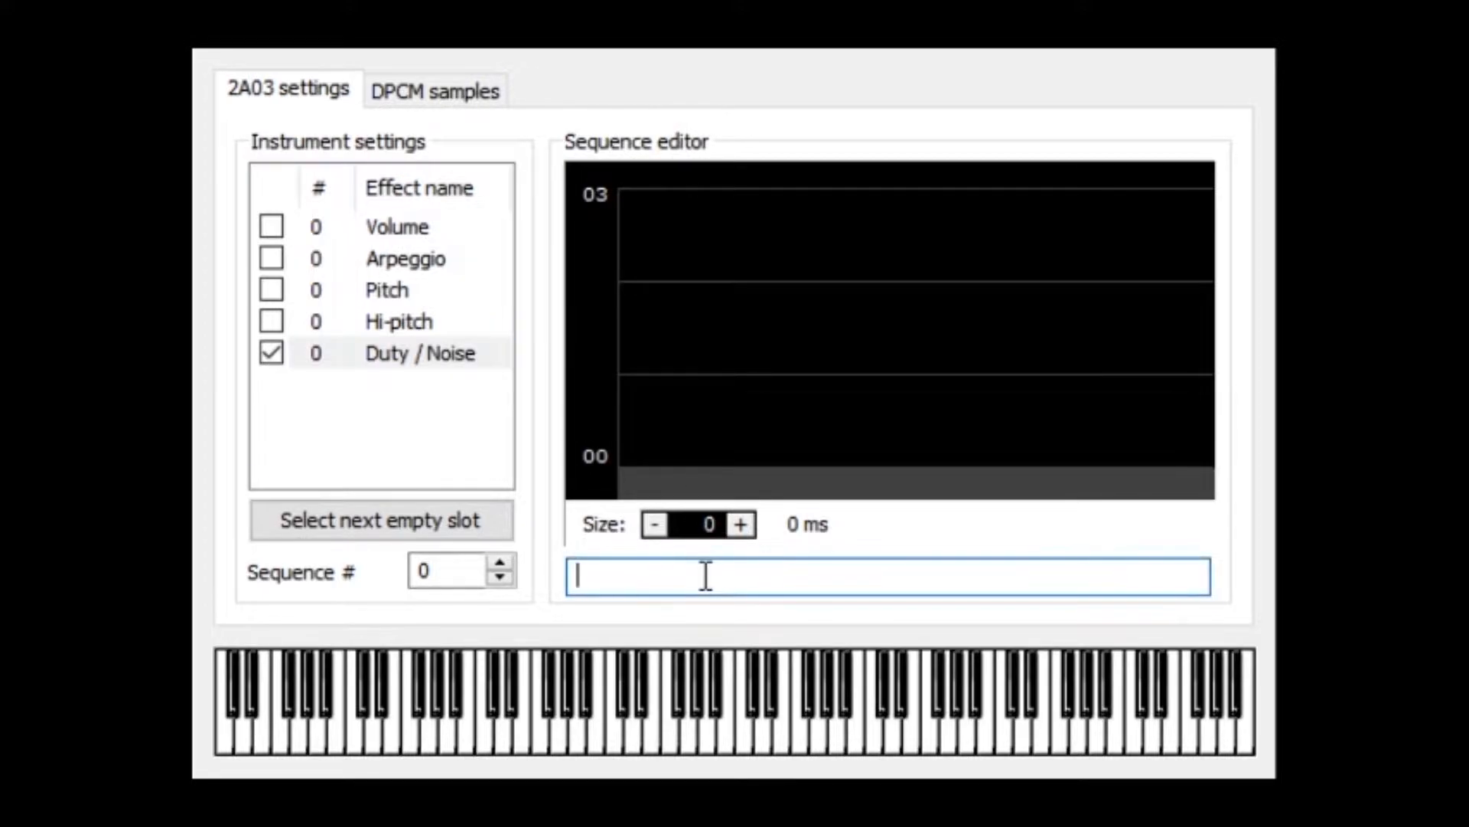
type("1")
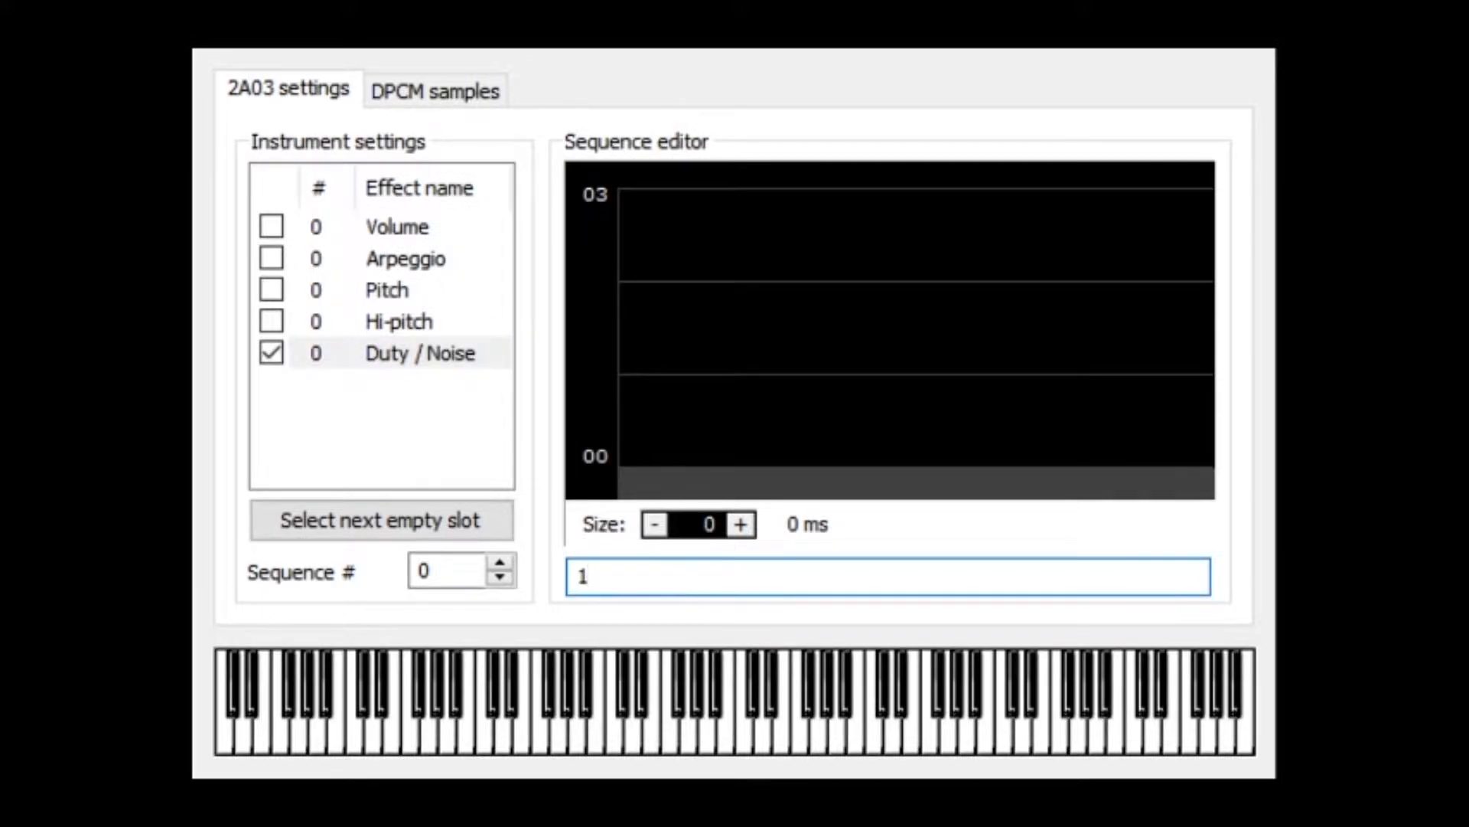
left_click(739, 523)
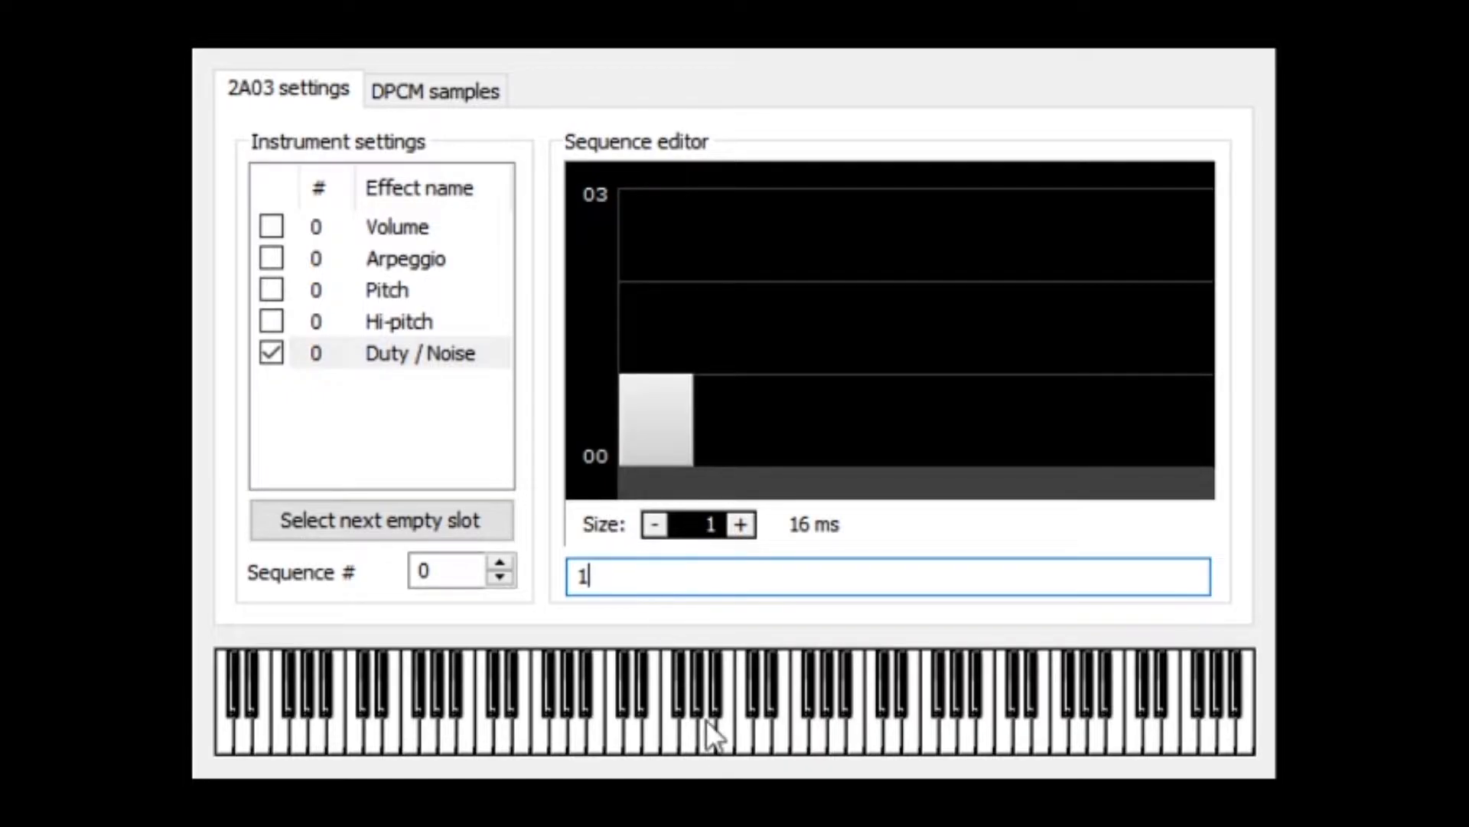
mouse_move(754, 740)
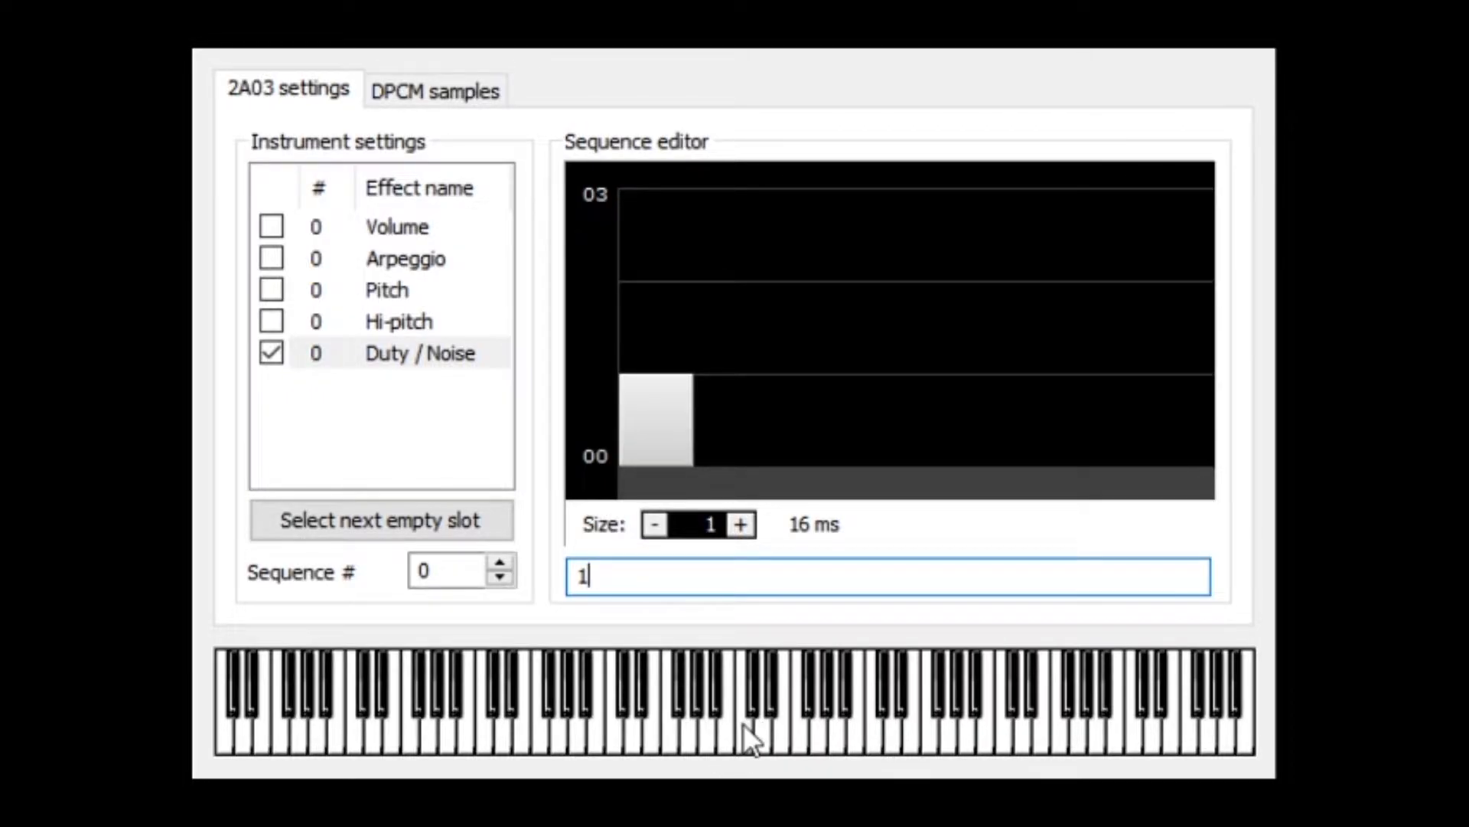
mouse_move(822, 750)
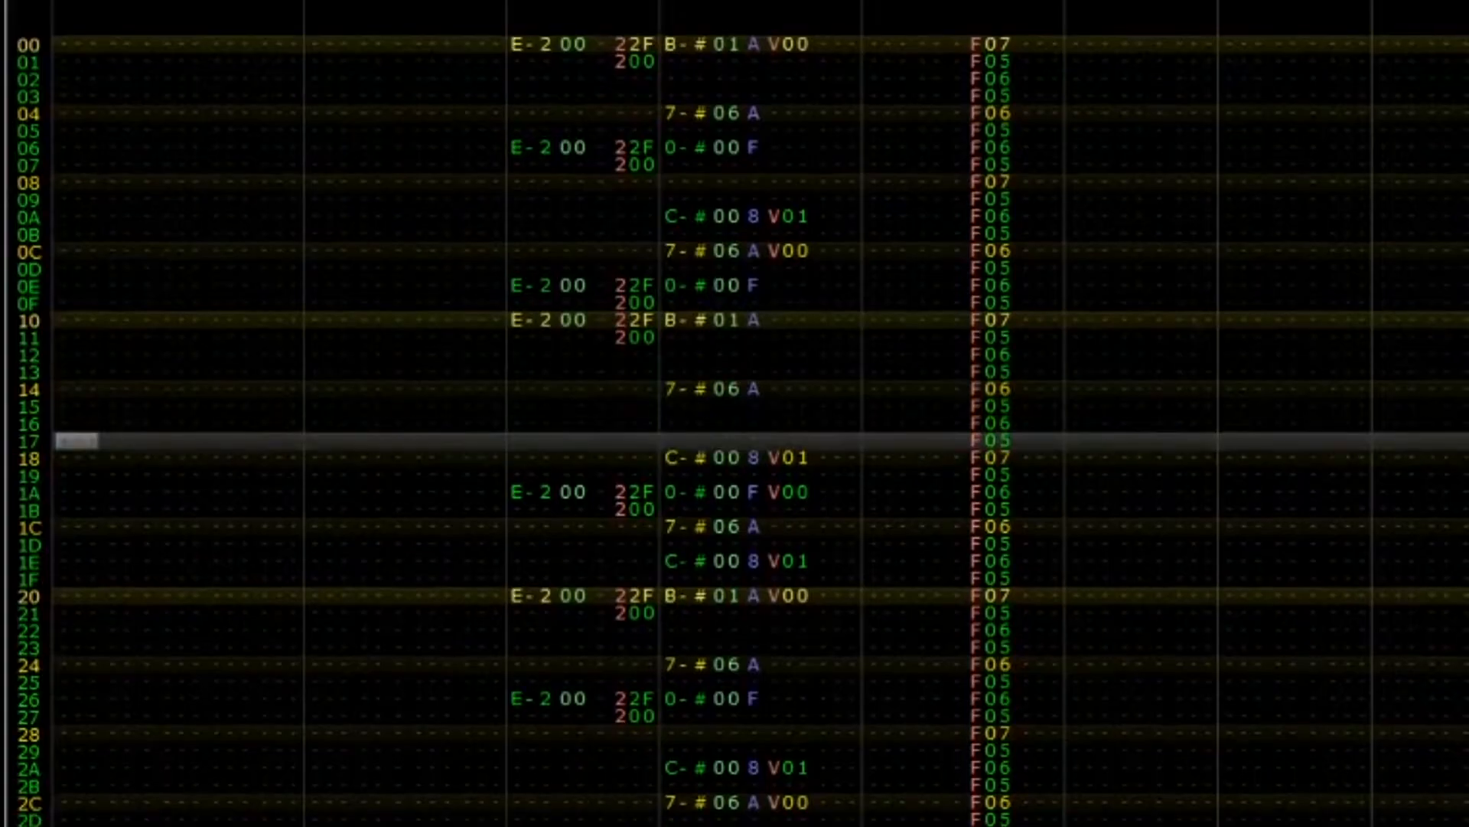
Step: Scroll down through the pattern editor to review the composed demo song
scroll("down", 3)
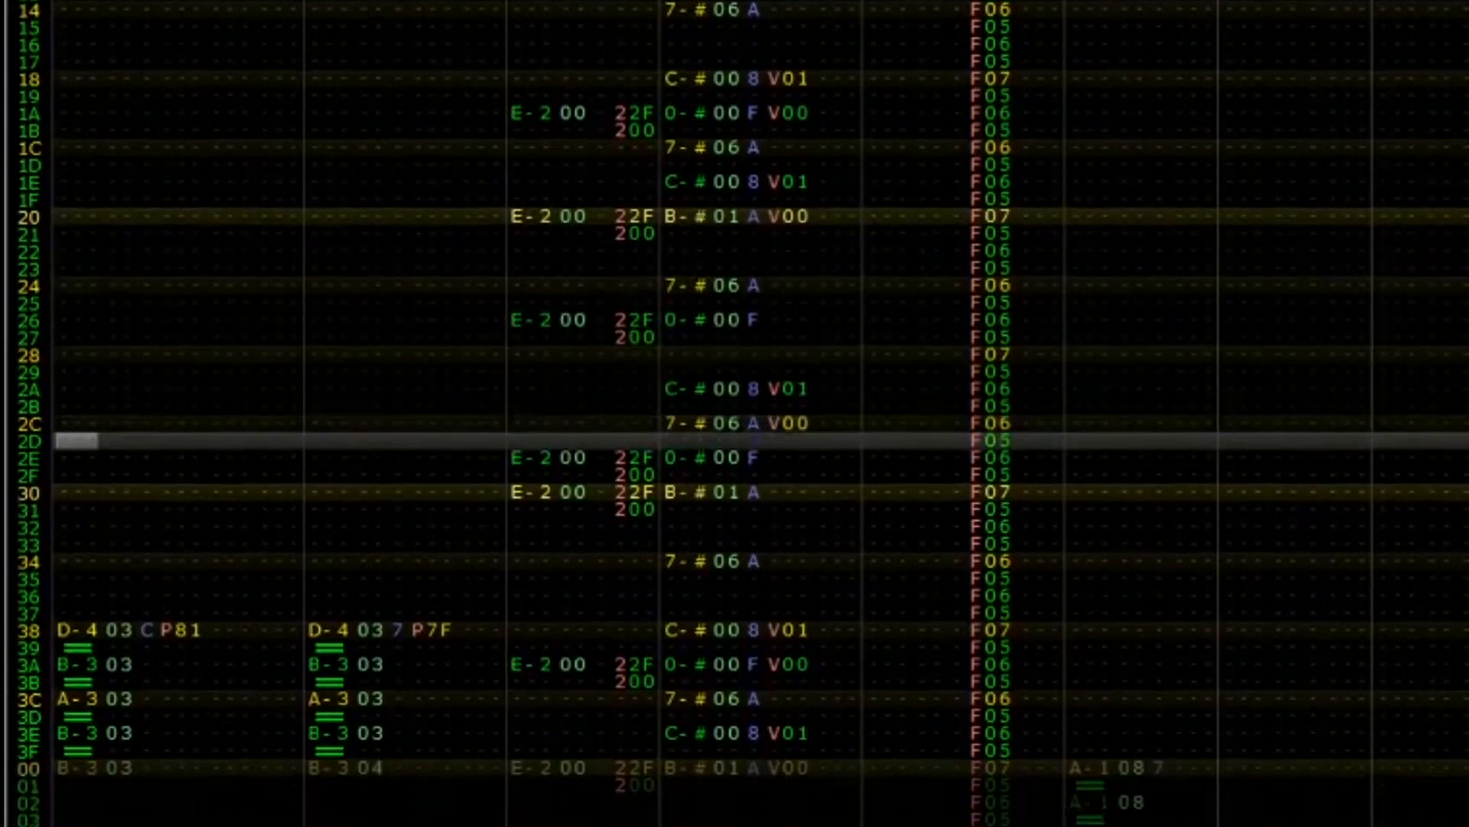
scroll("down", 3)
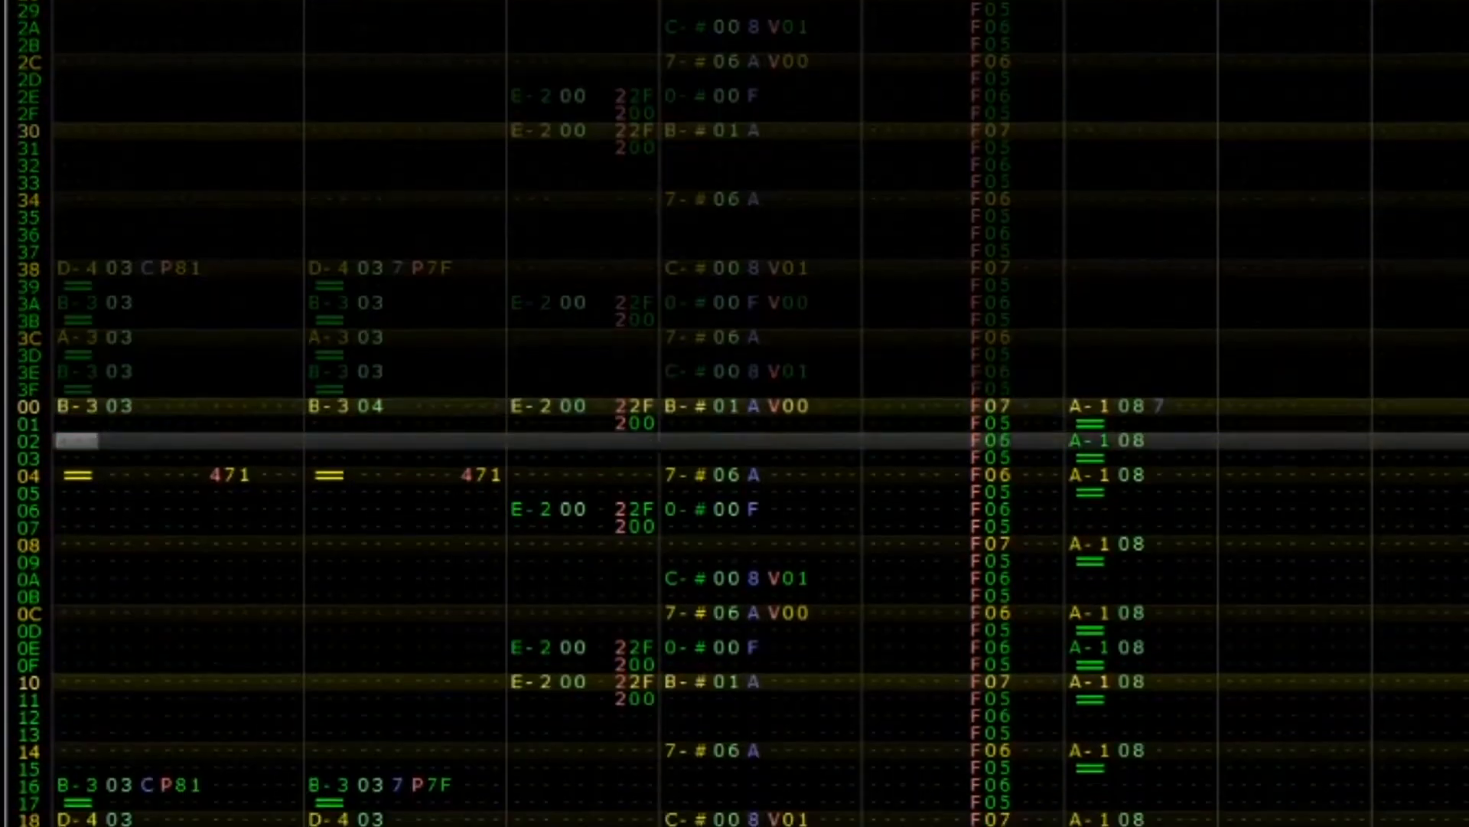
scroll("down", 3)
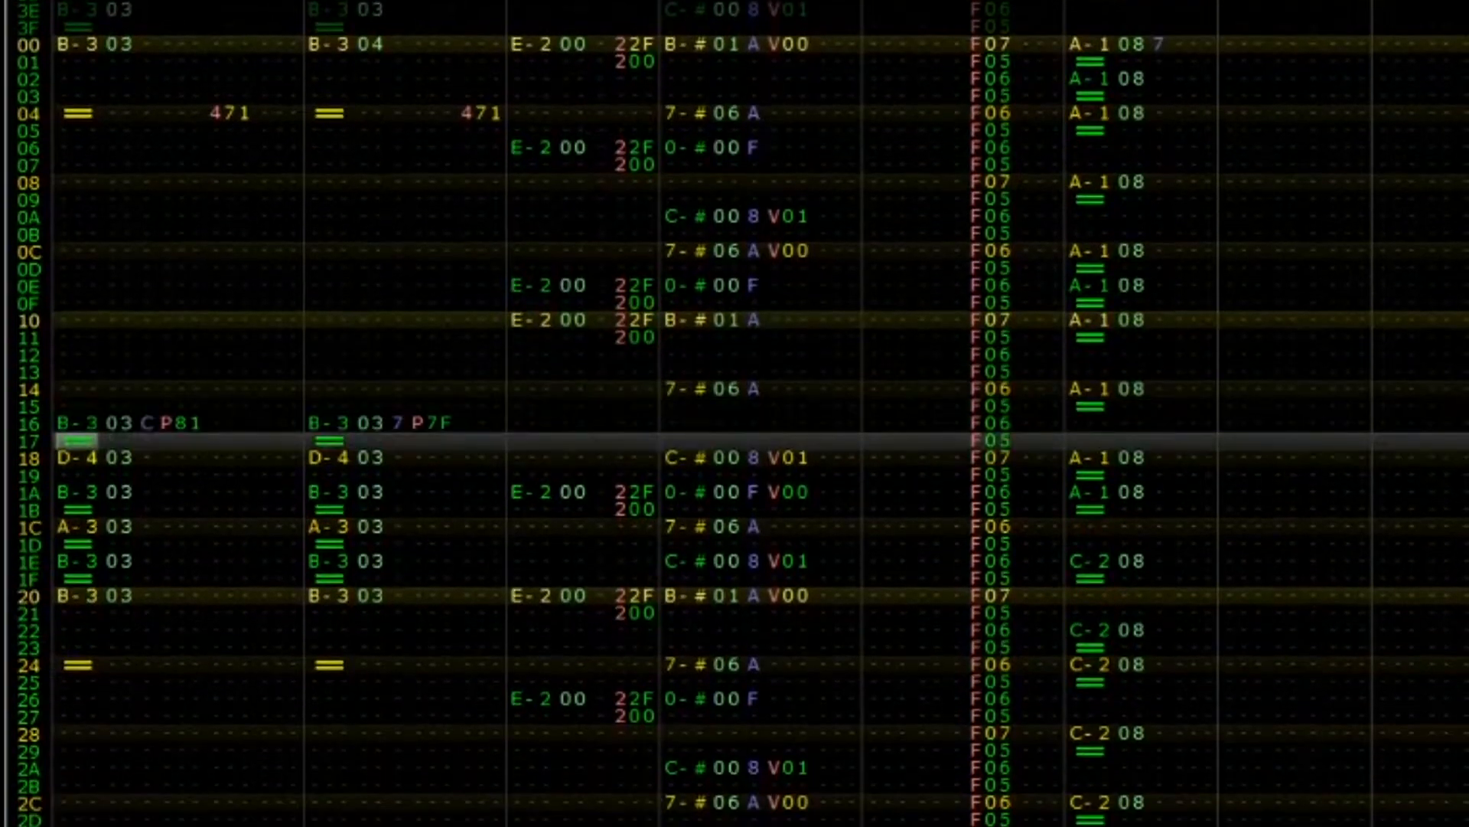
scroll("down", 3)
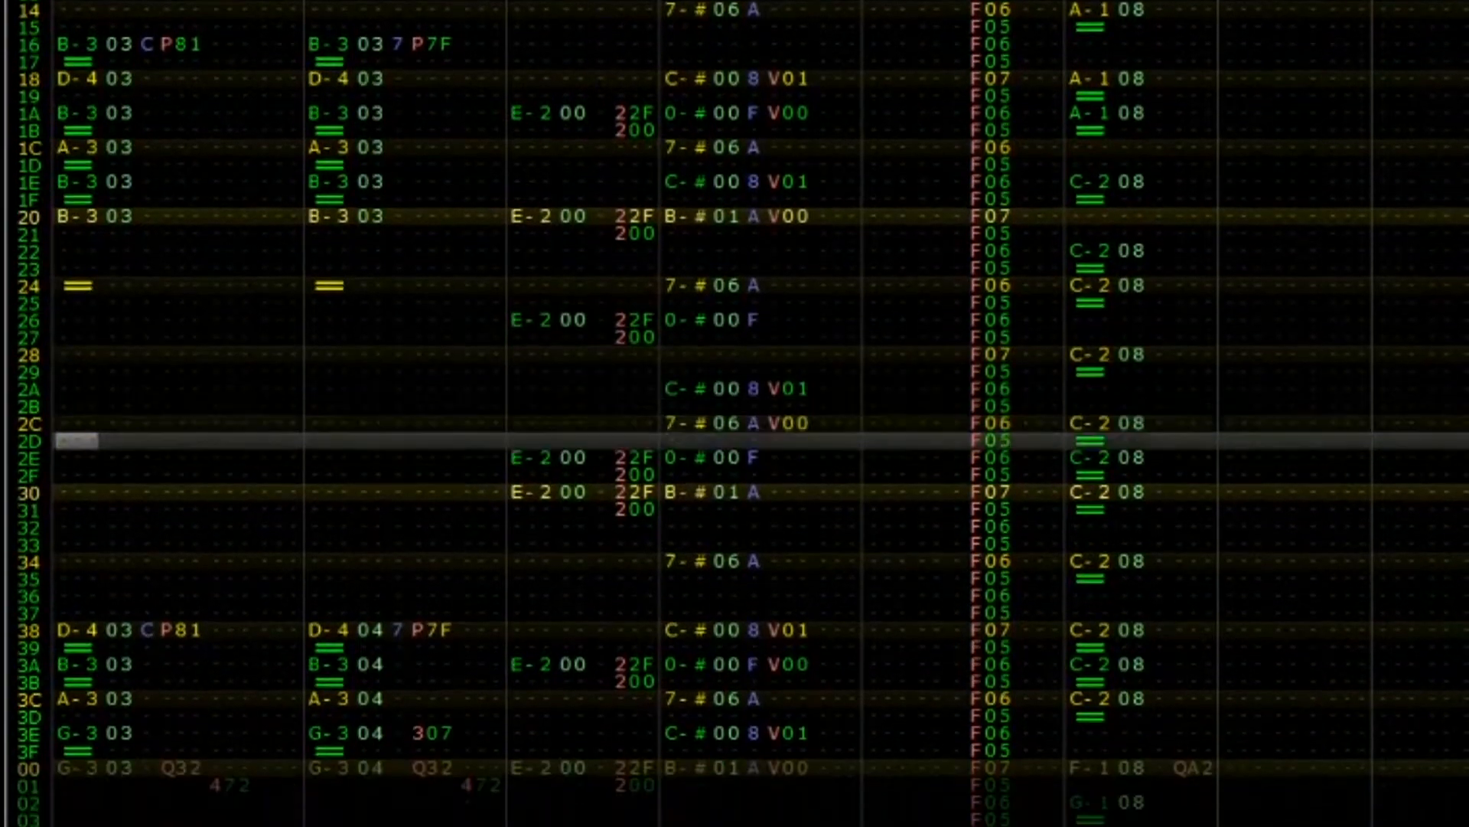
scroll("down", 3)
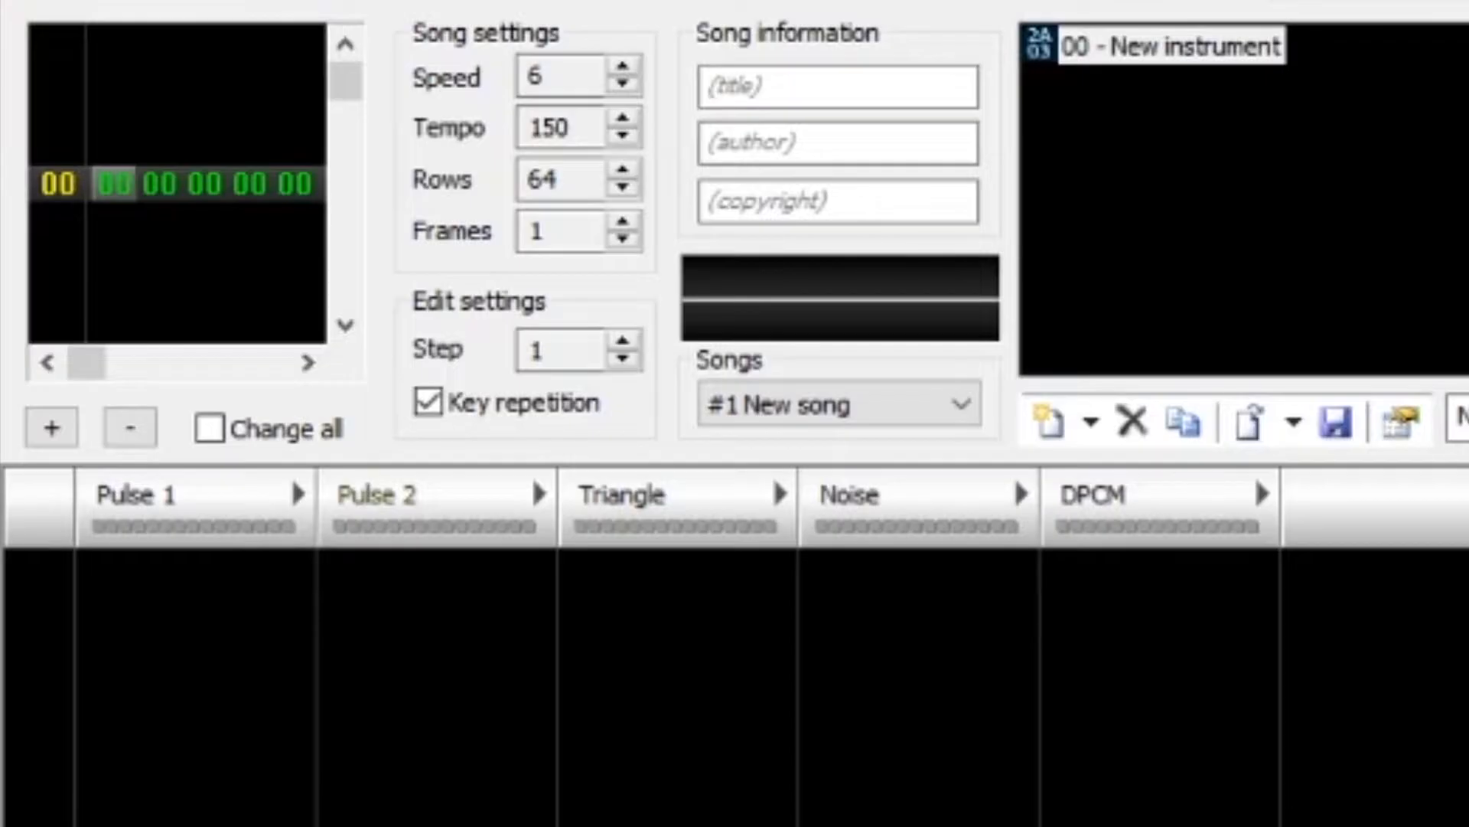
mouse_move(112, 150)
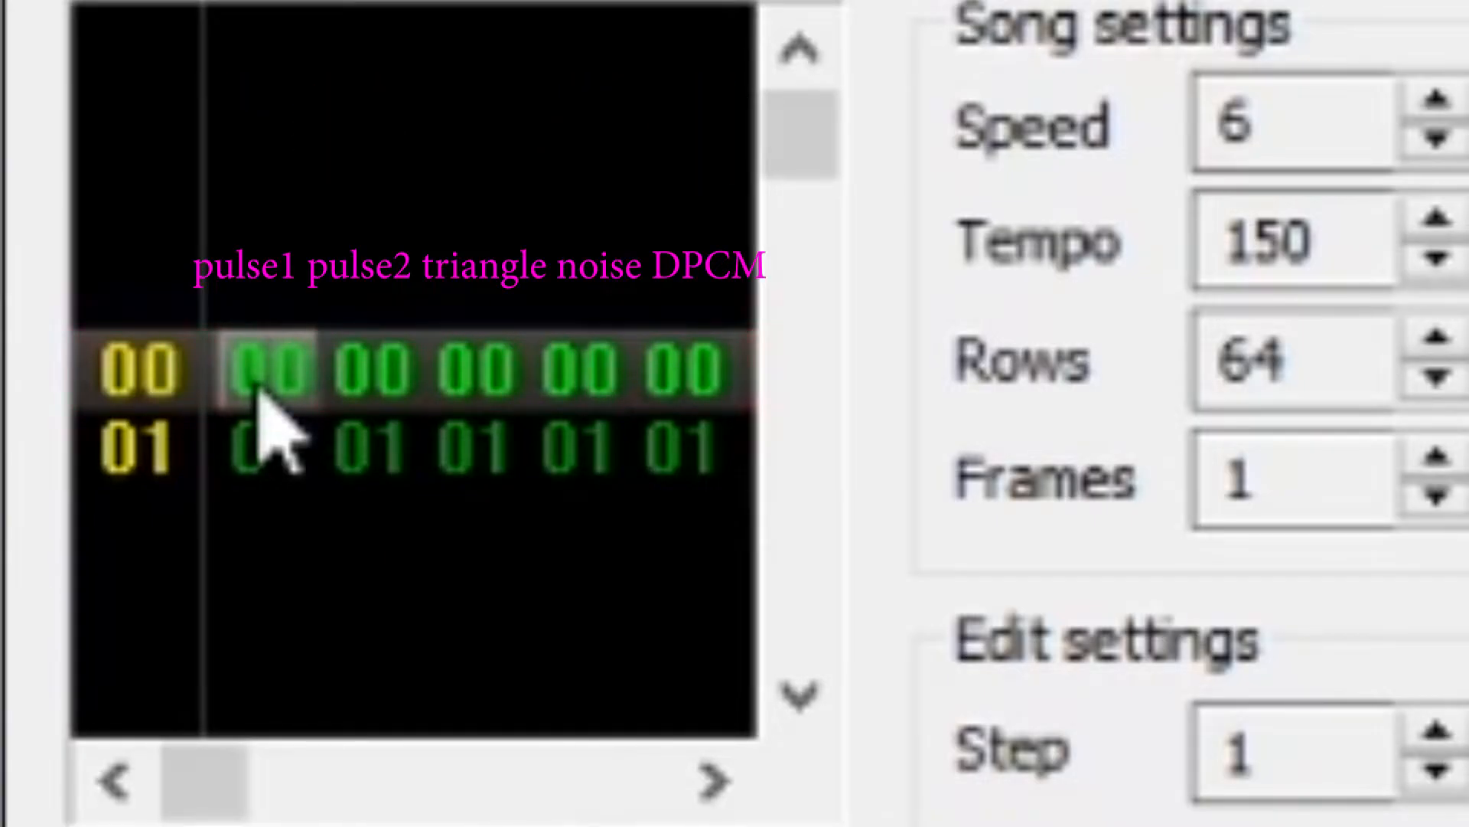
mouse_move(445, 684)
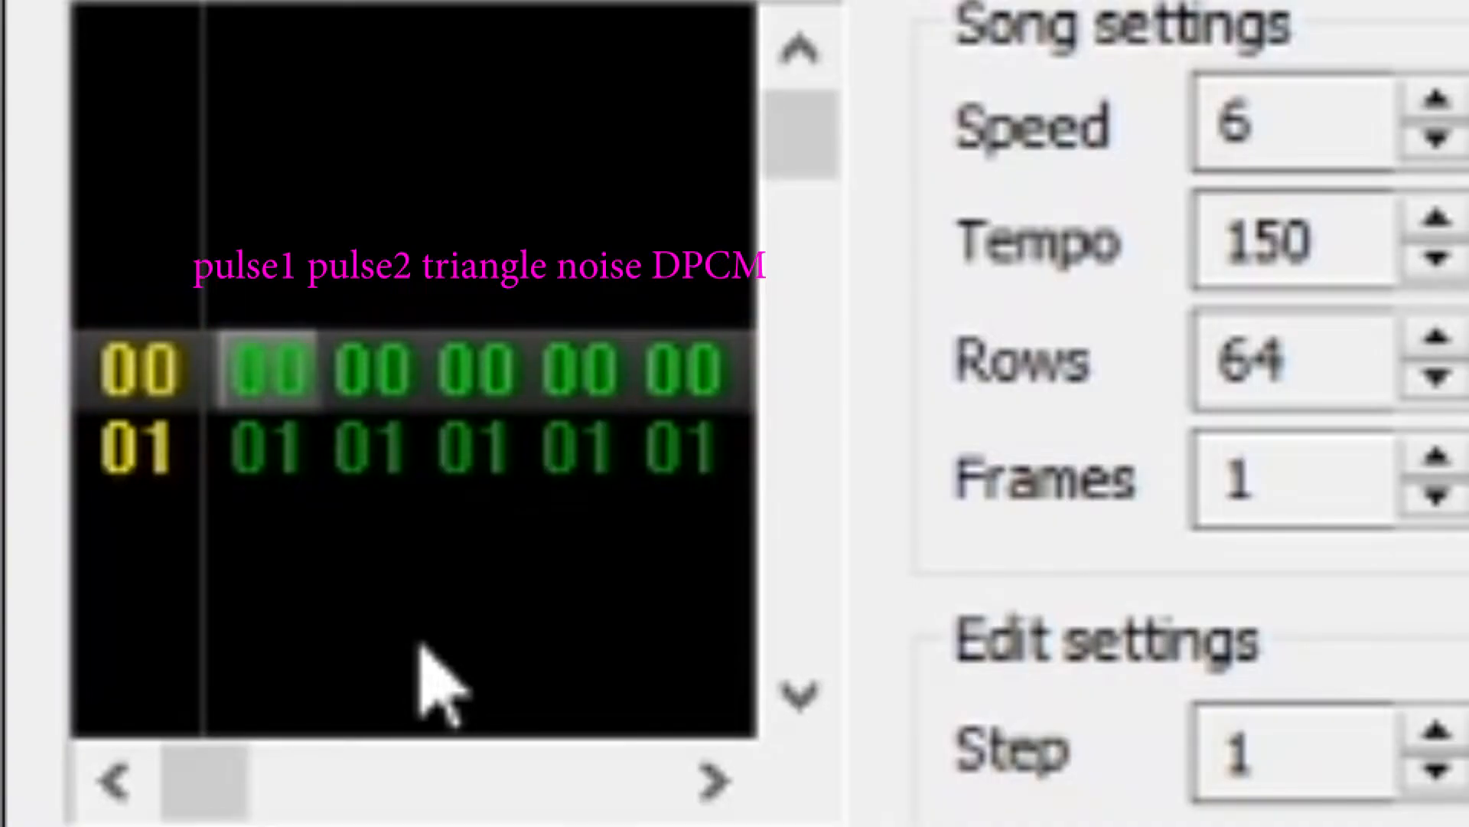
Step: Select a frame in the frame list to show its per-channel patterns
left_click(1443, 466)
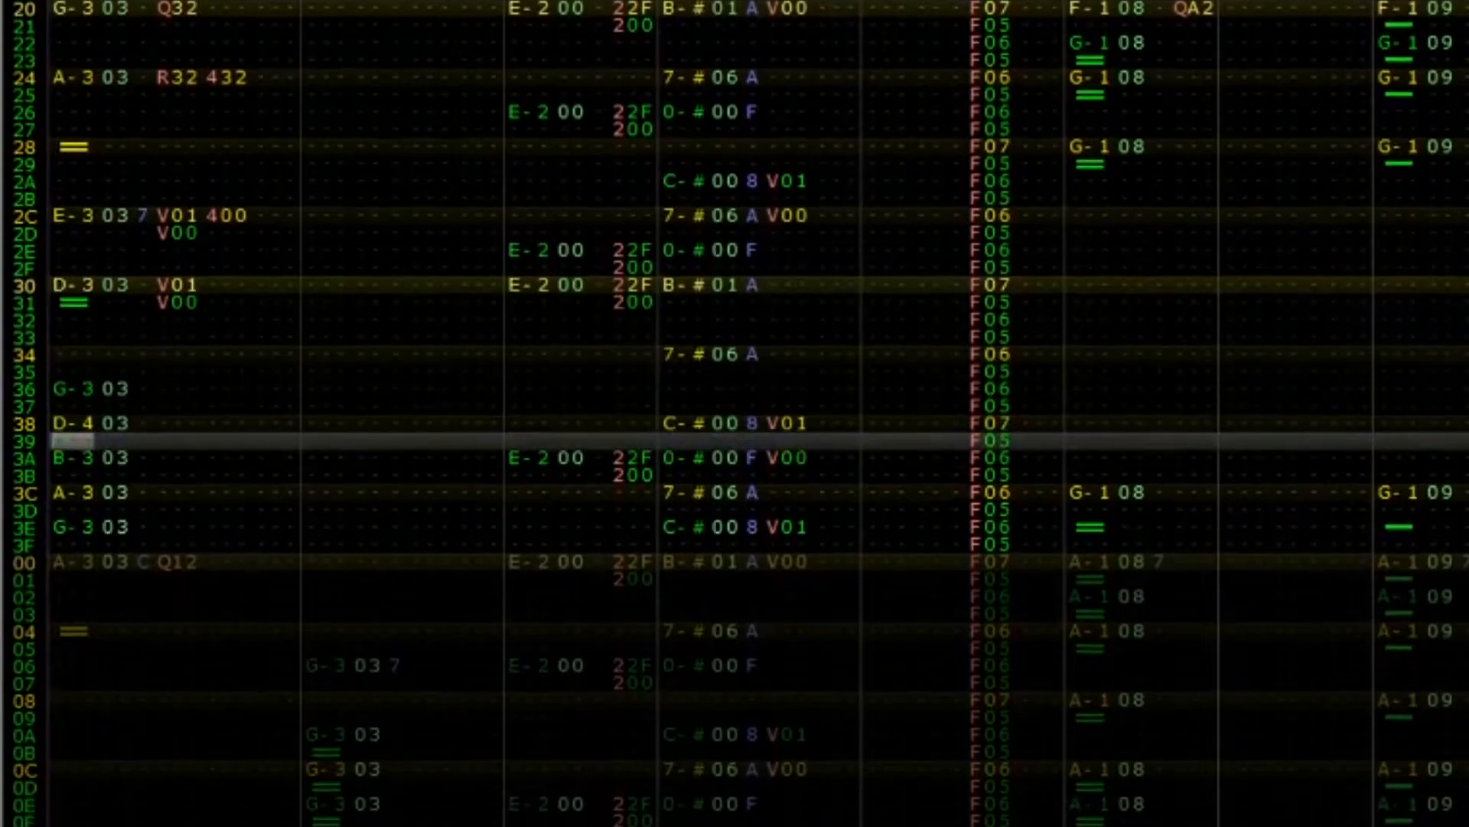
Step: Play the demo song from the toolbar, then stop playback
scroll("down", 3)
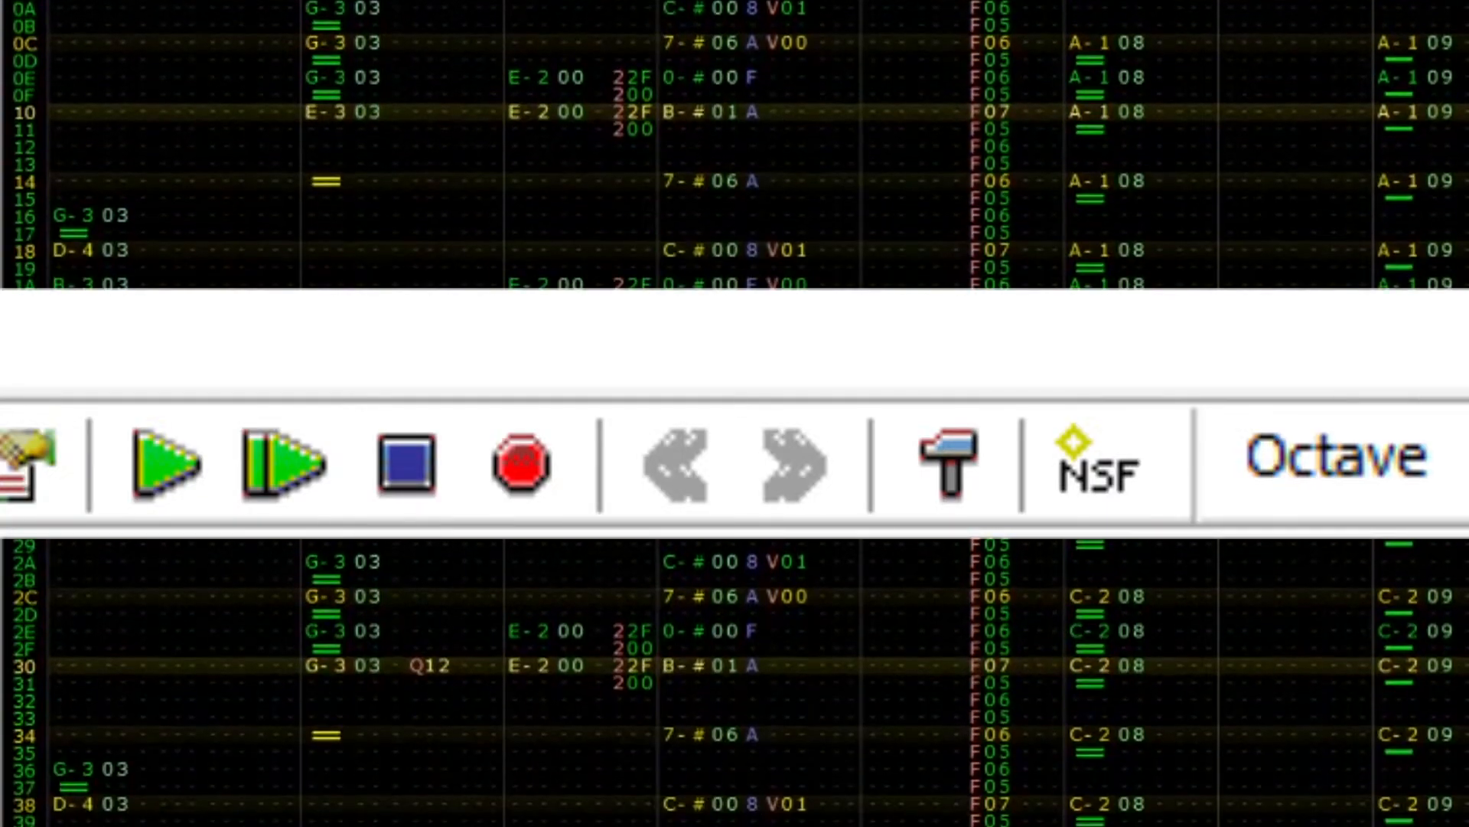
left_click(164, 464)
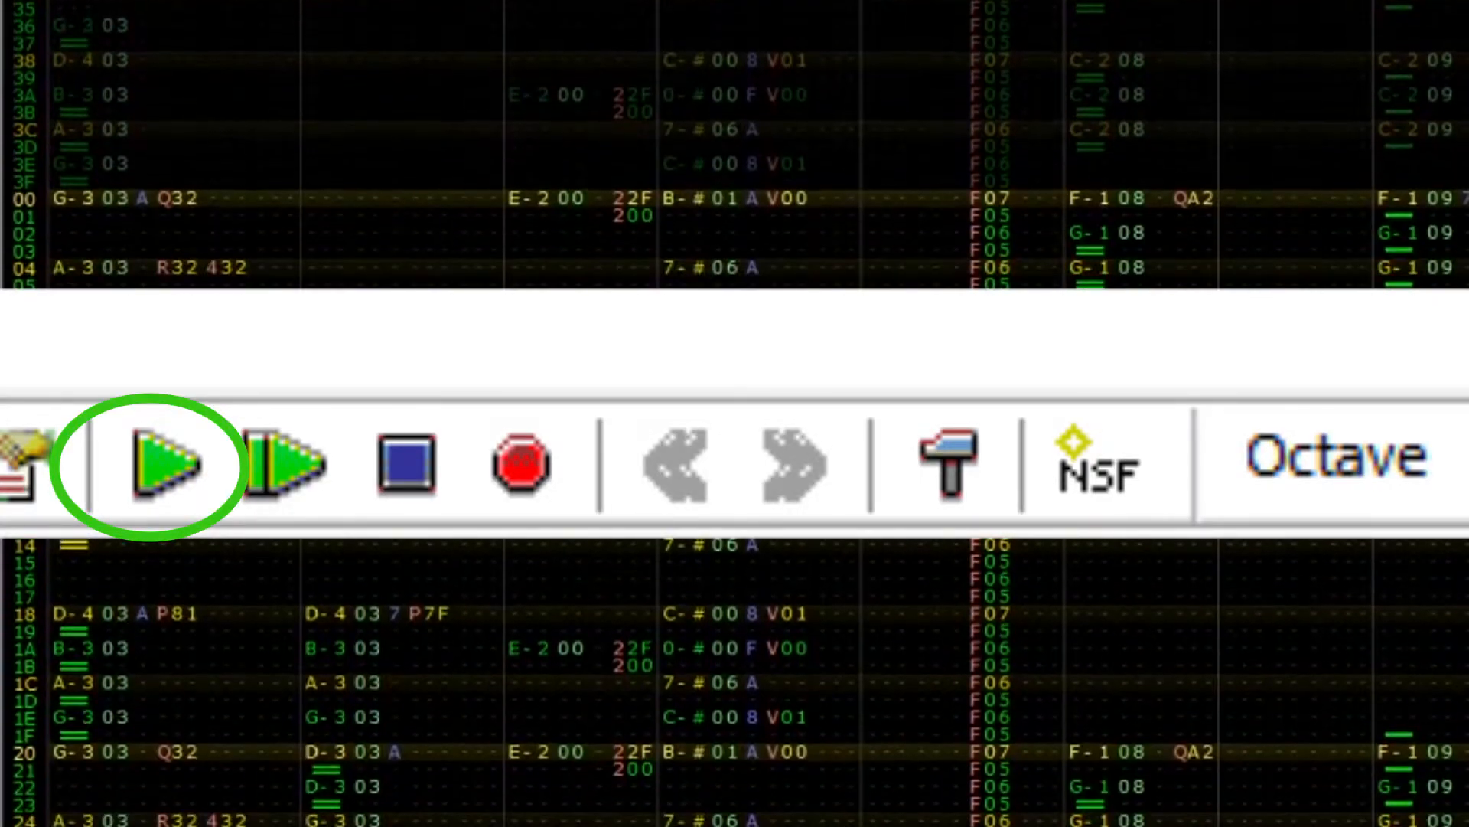
left_click(164, 464)
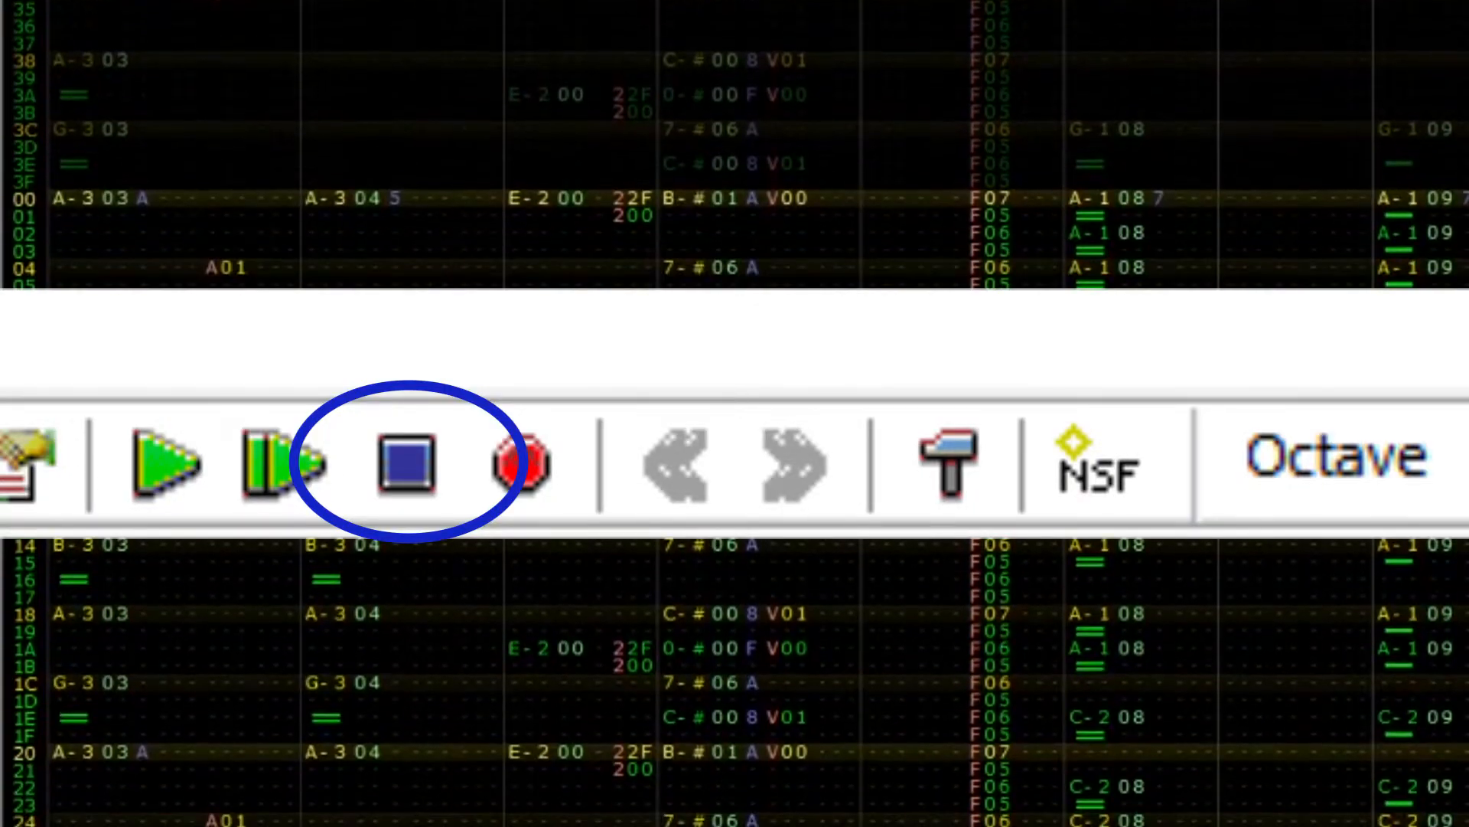
left_click(403, 463)
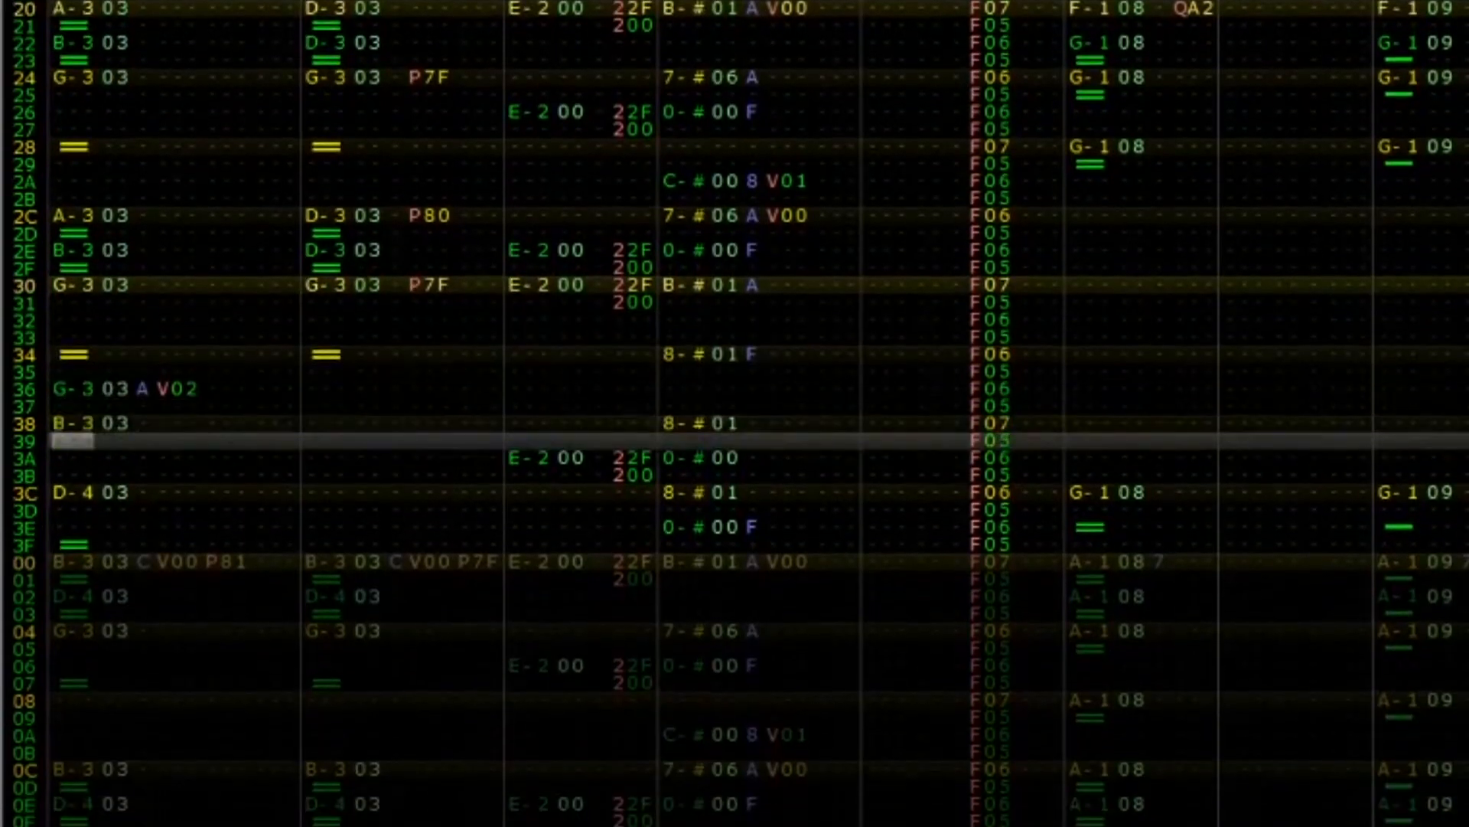
scroll("down", 3)
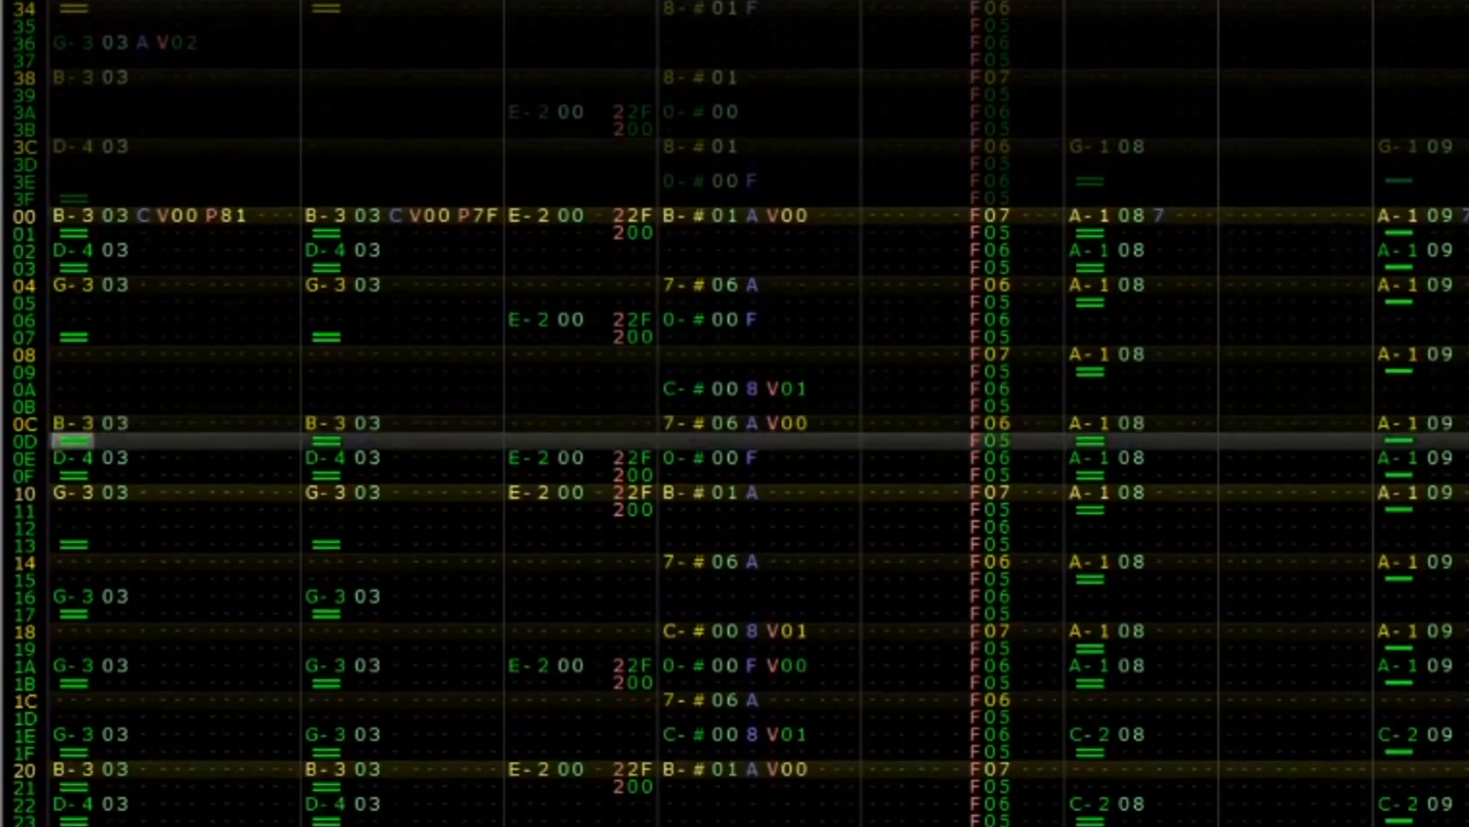
scroll("down", 3)
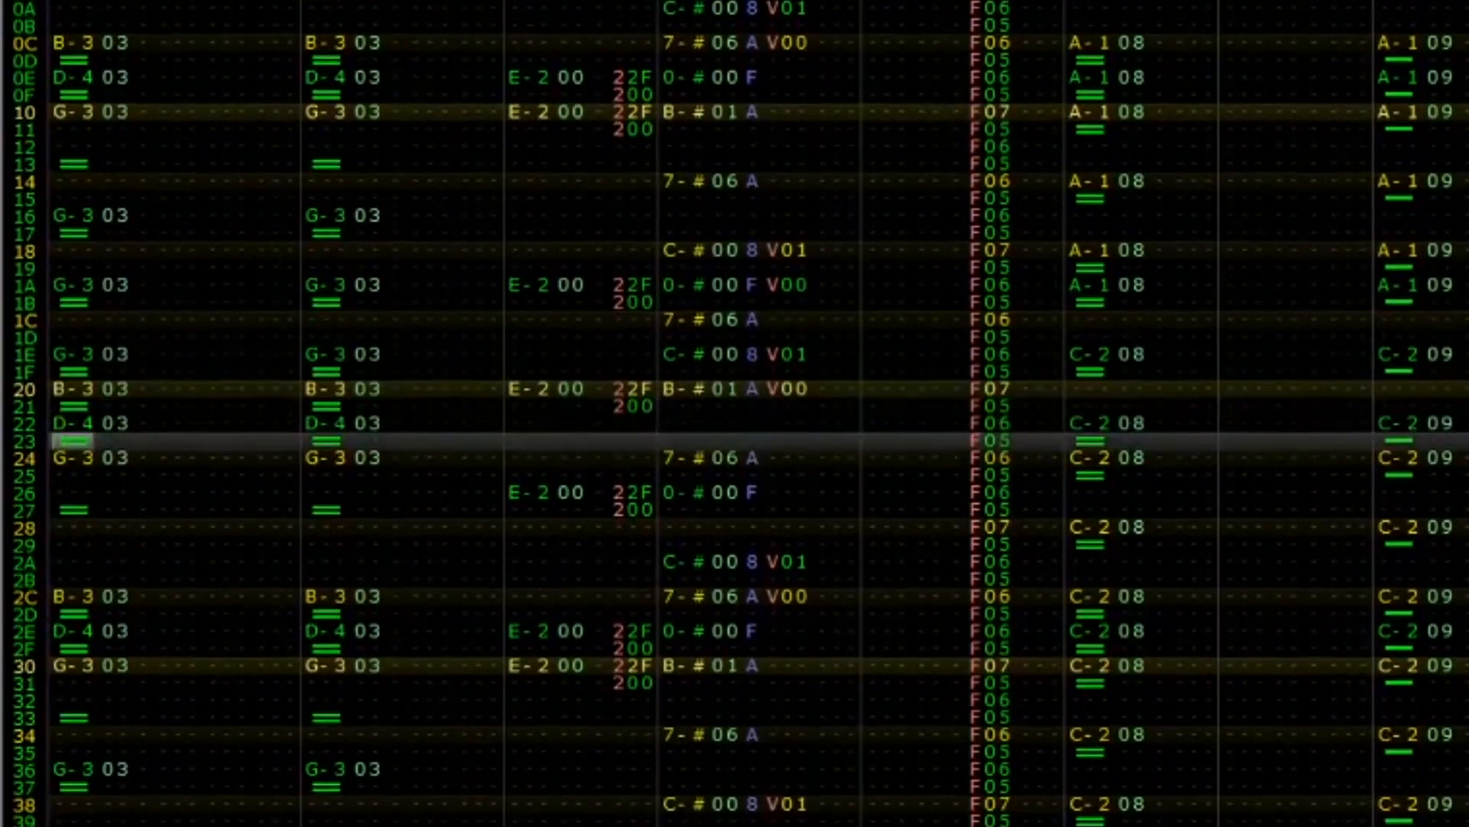
scroll("down", 3)
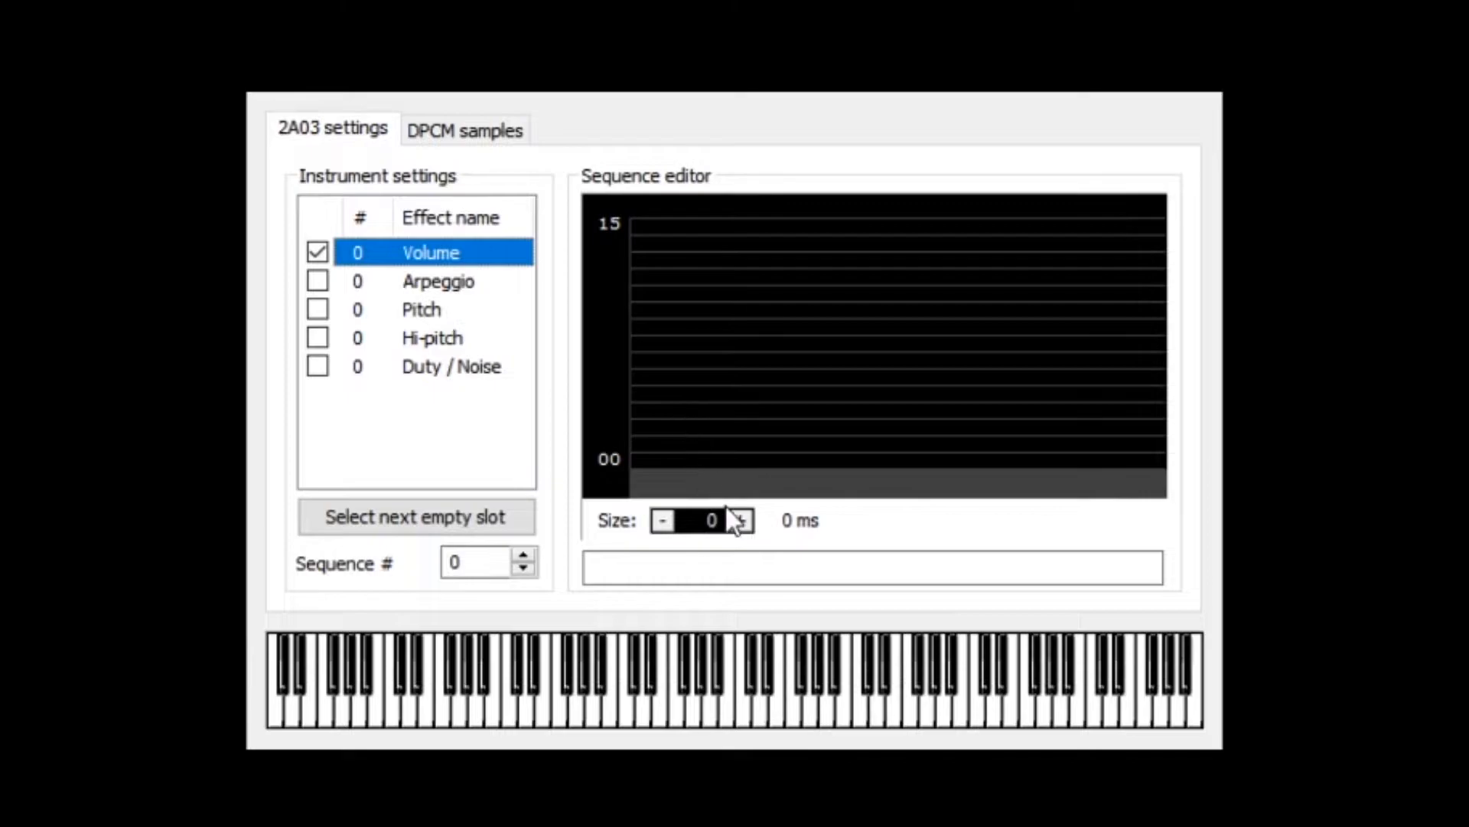
left_click(739, 520)
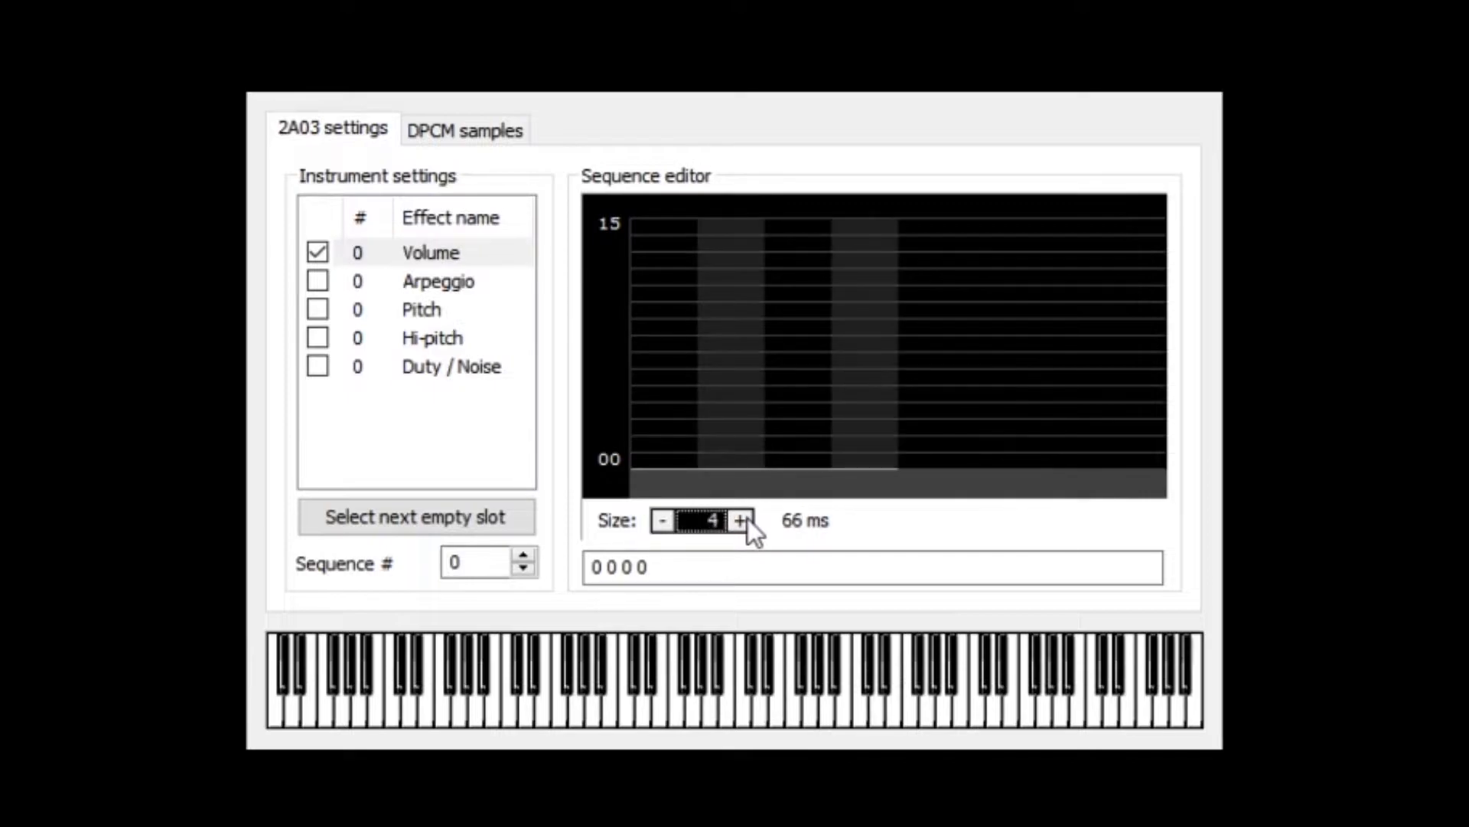
left_click(740, 520)
type("3 6 11 8 5")
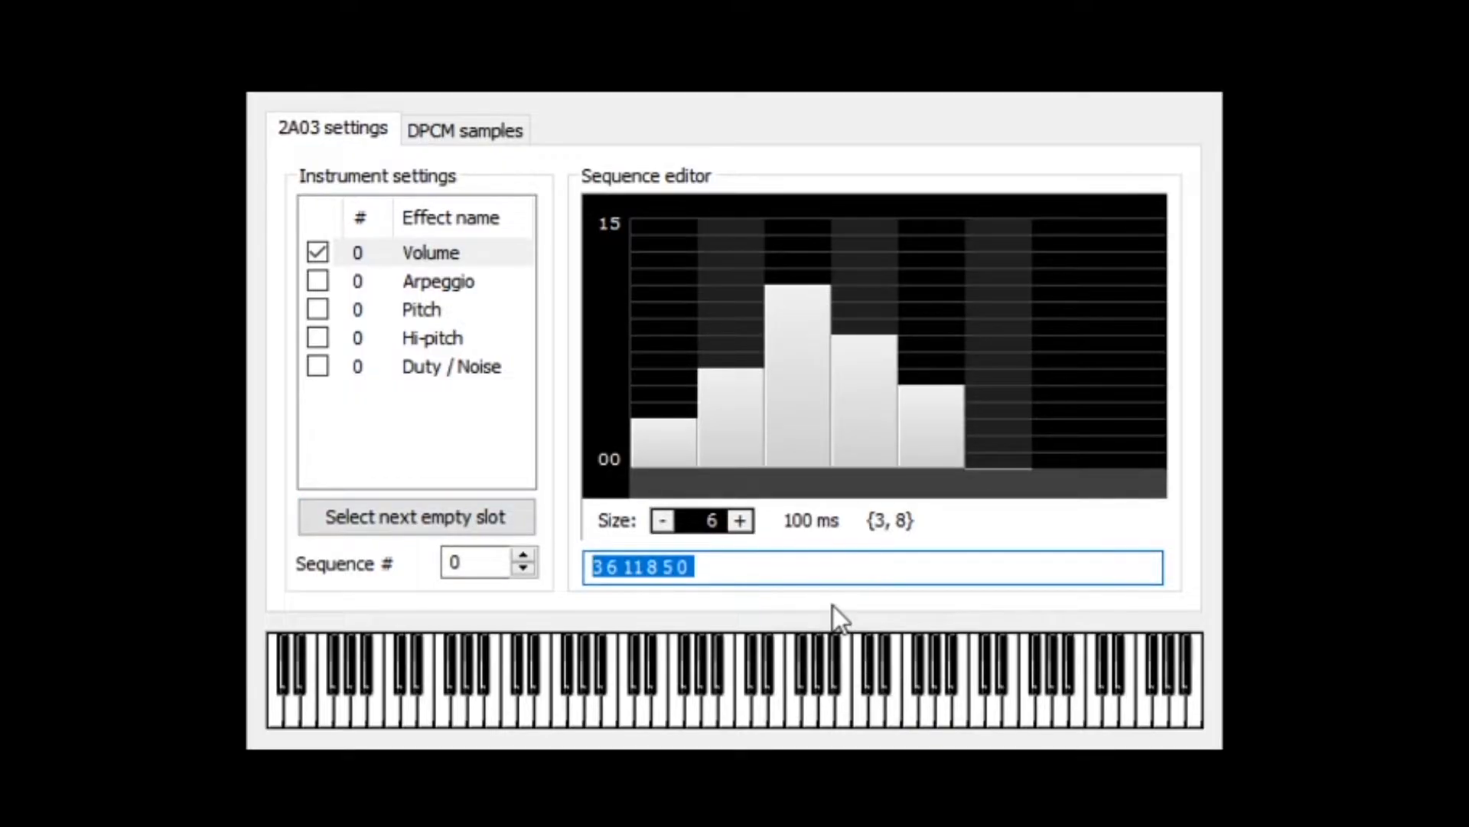
type("1 2 2 4 4")
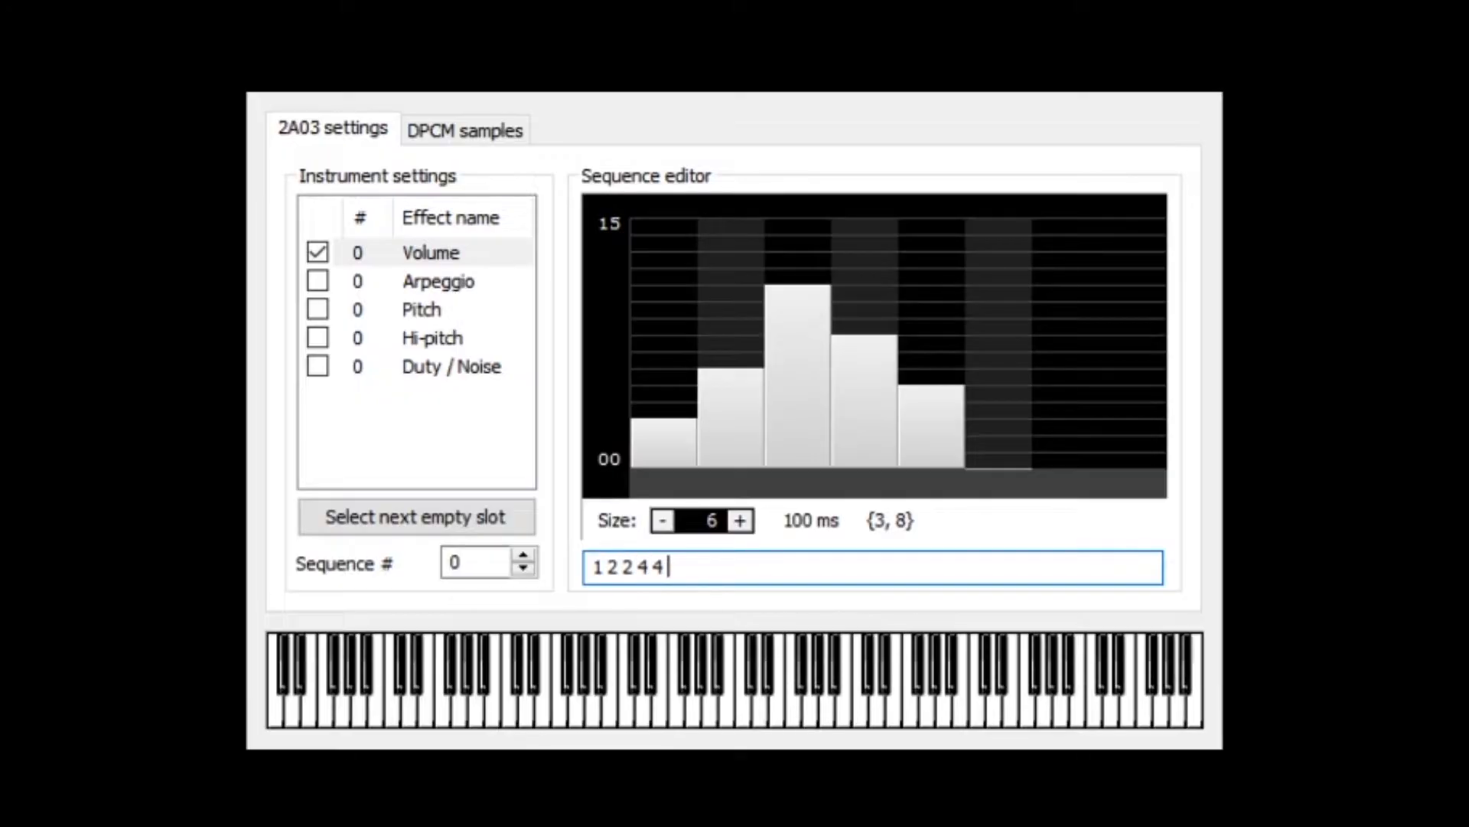
type("5566")
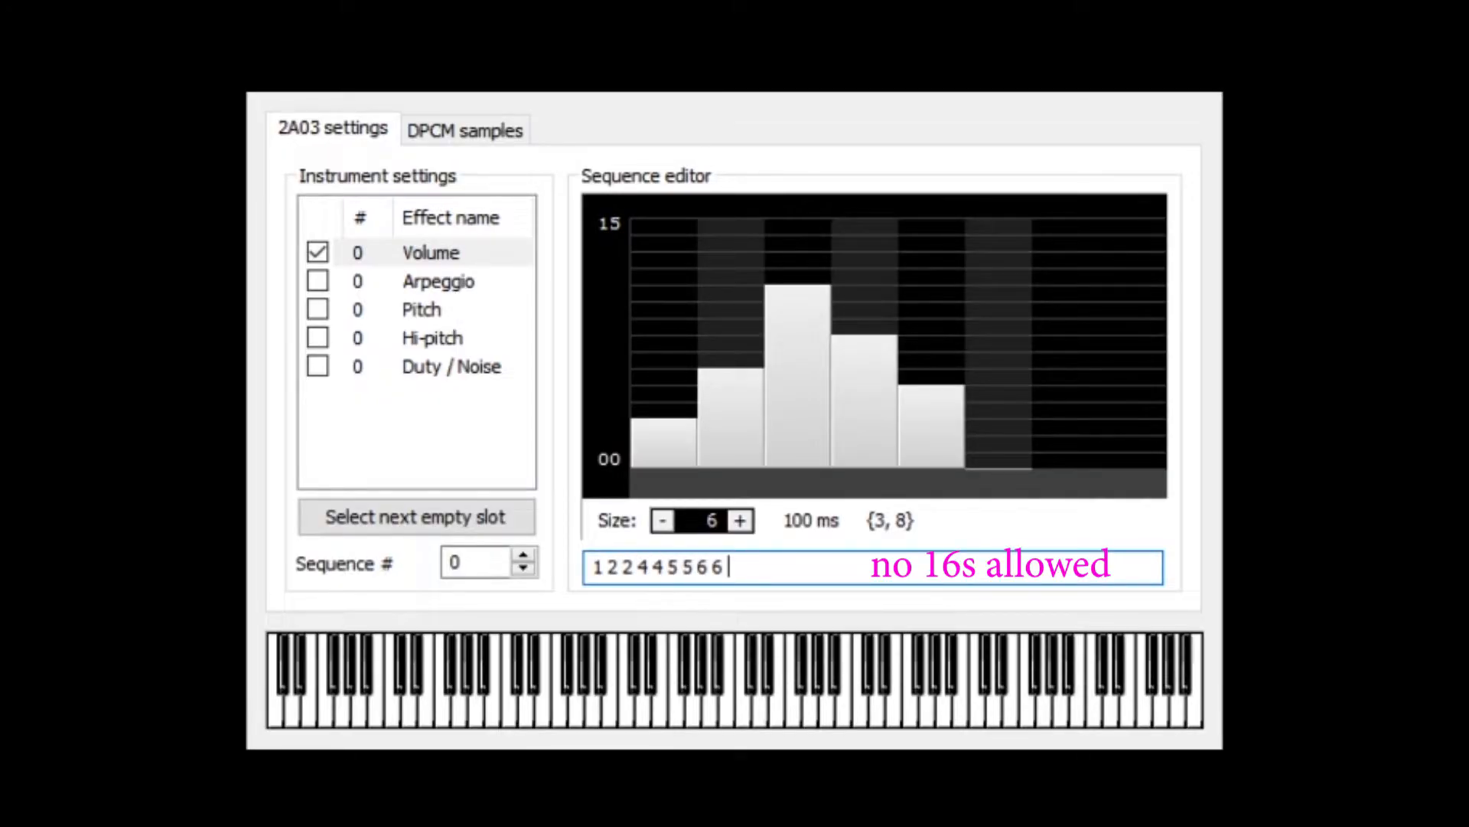
type("10 10")
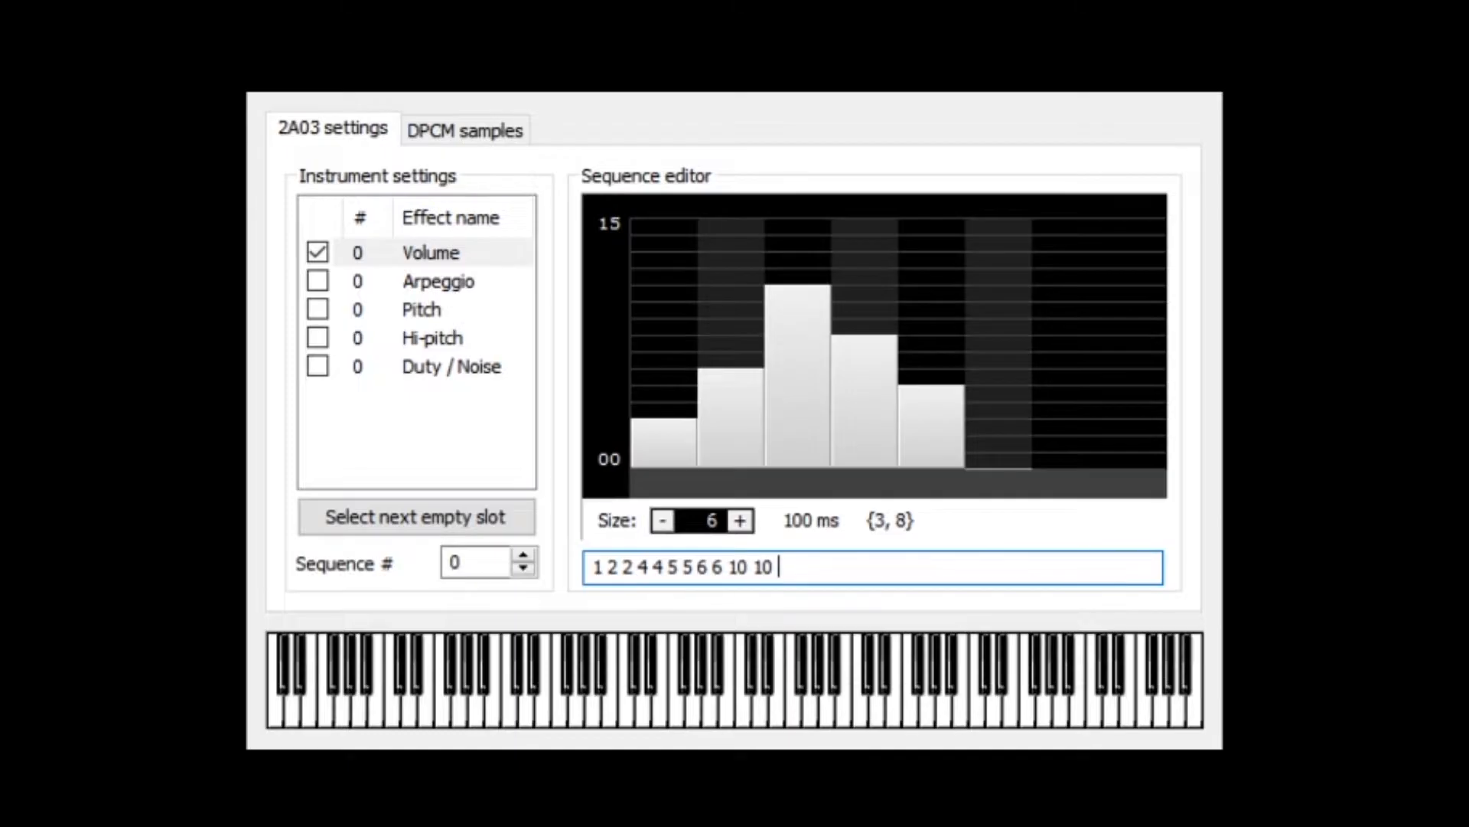
type("9 8 7 6")
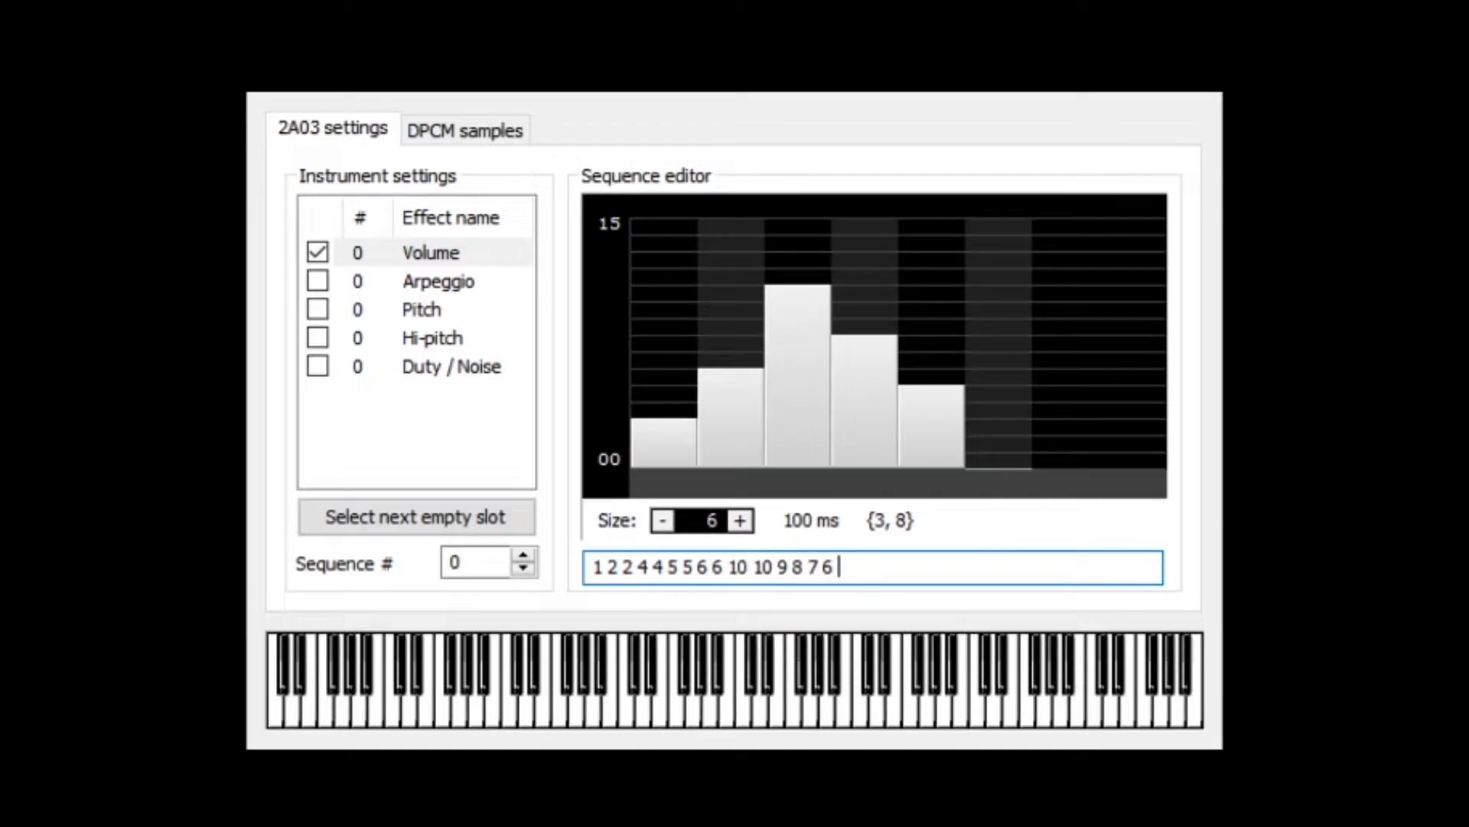
type("5 4 3 2 1 0")
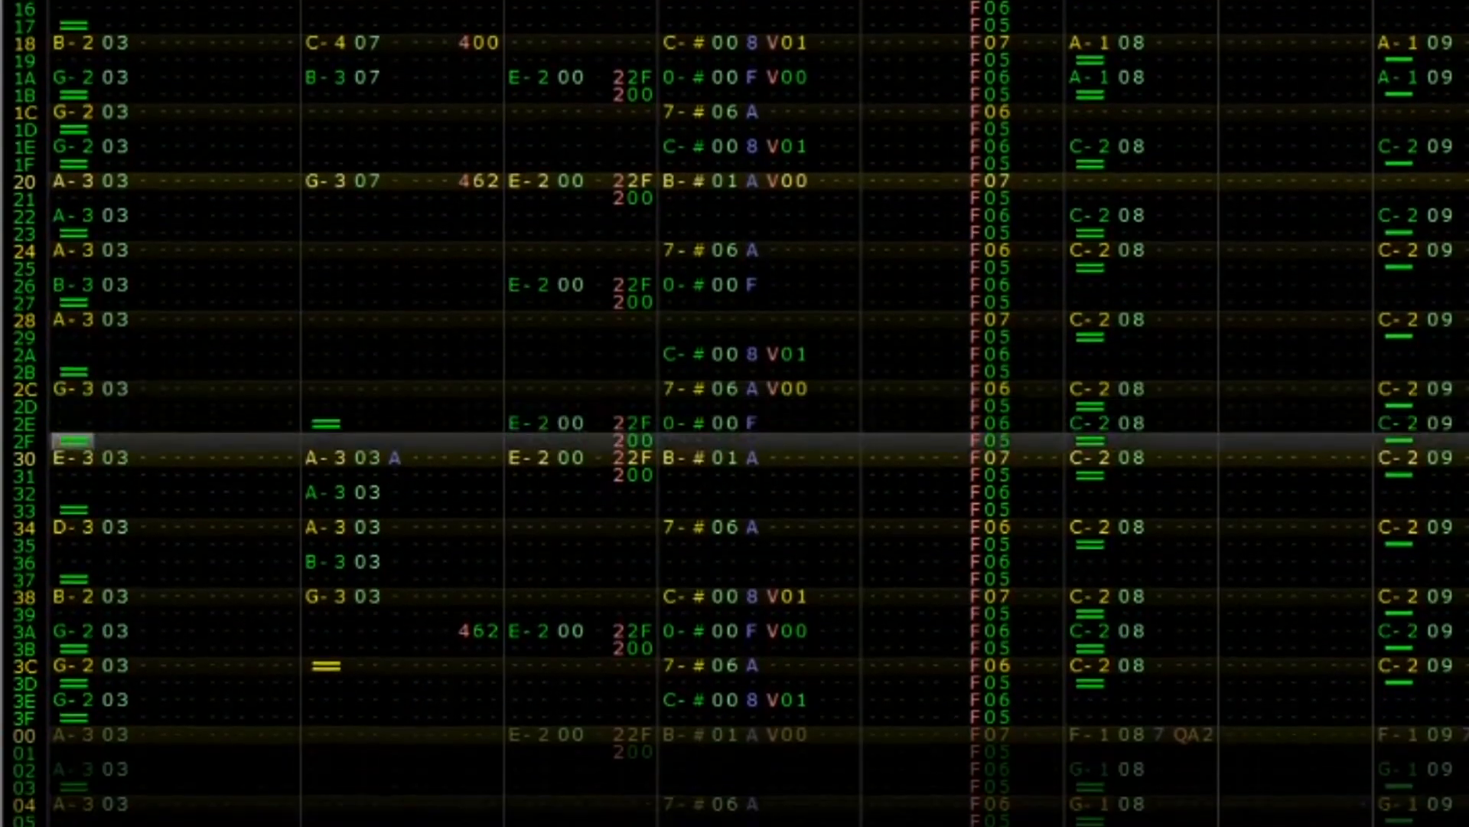
scroll("down", 3)
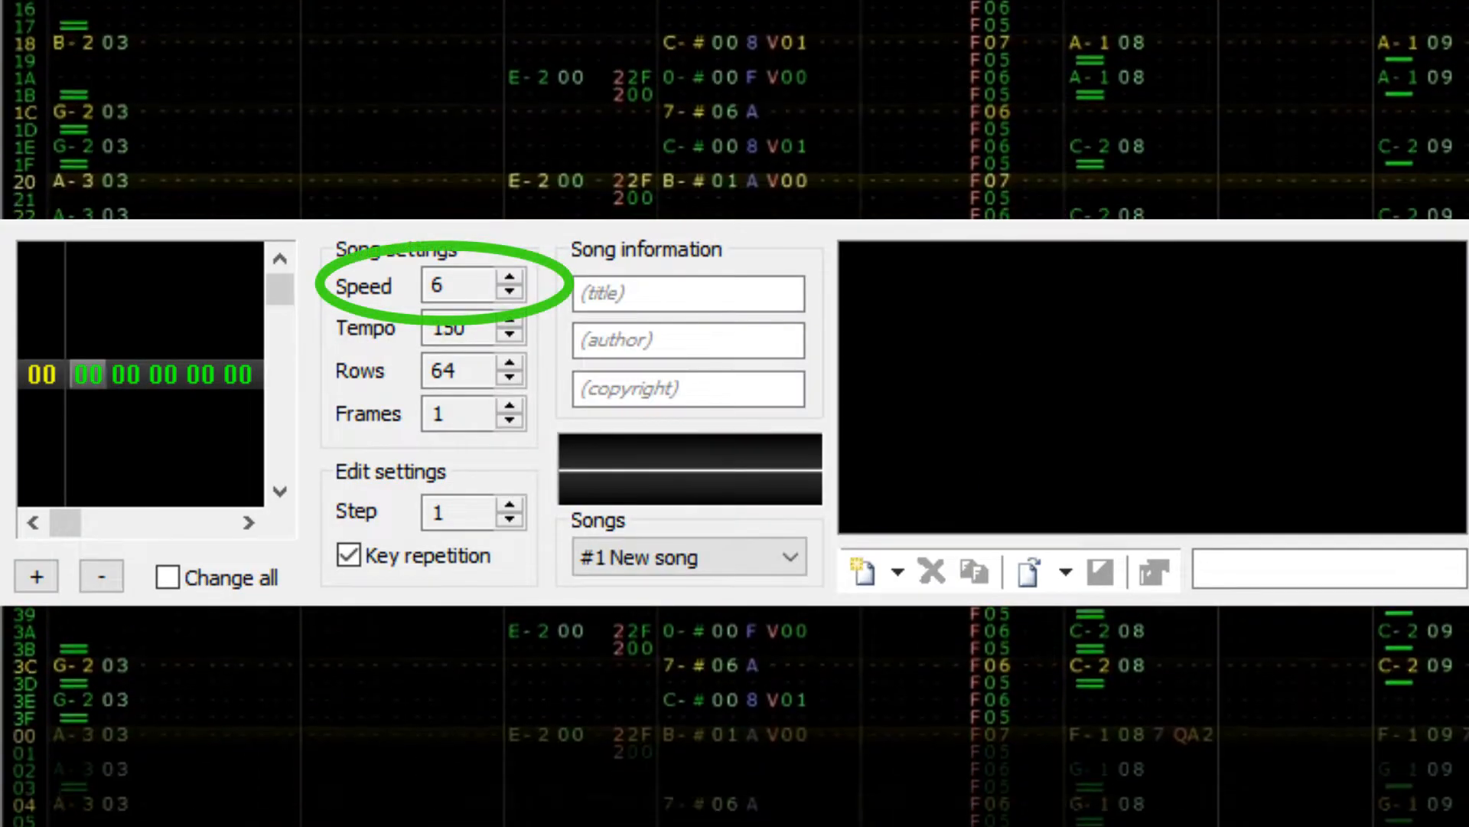
scroll("down", 3)
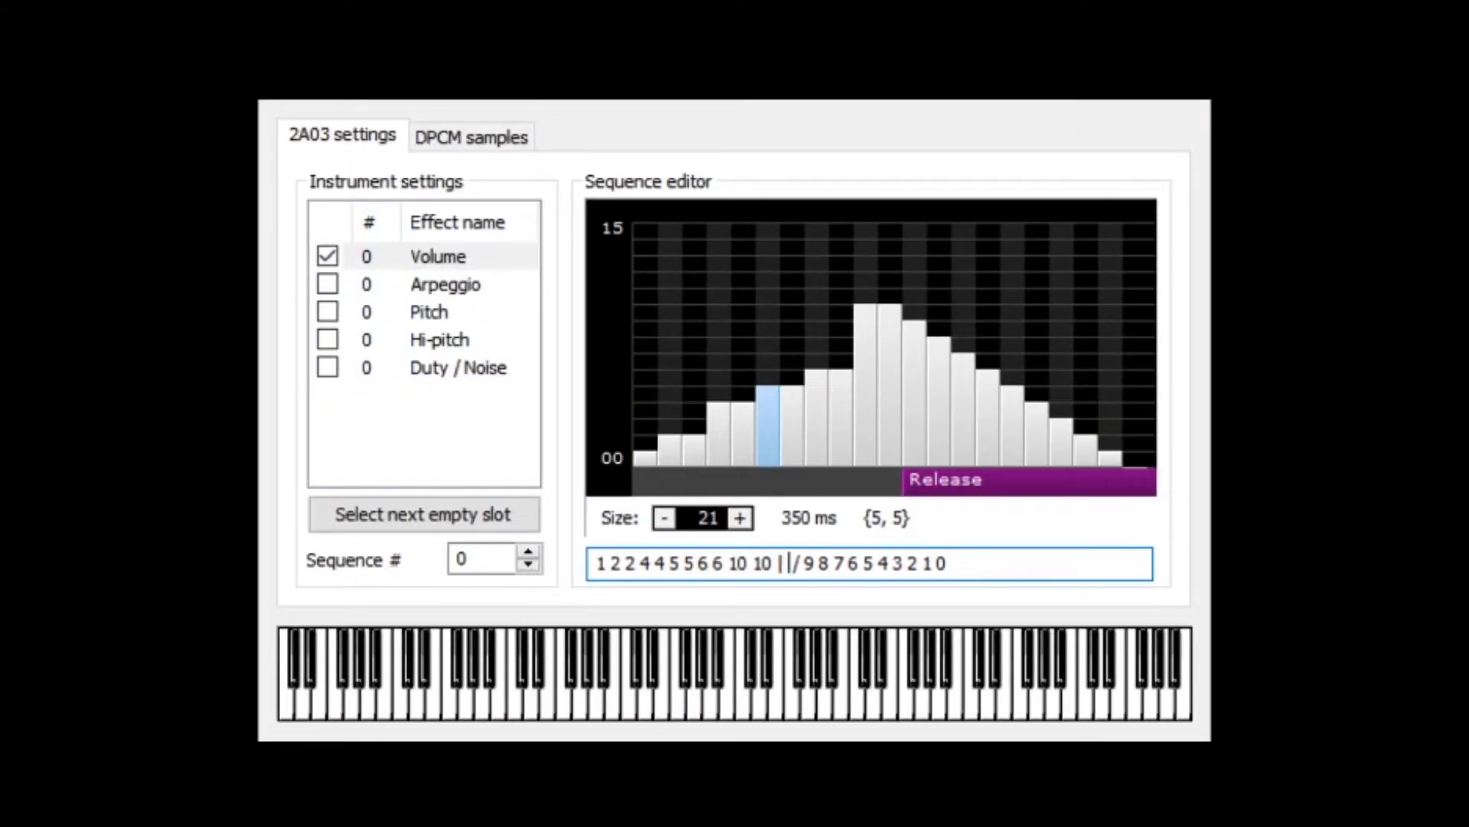
Step: Enter the 9 9 8 release values in the Volume sequence and apply them
type("9 9 8 8 7 7 8 8")
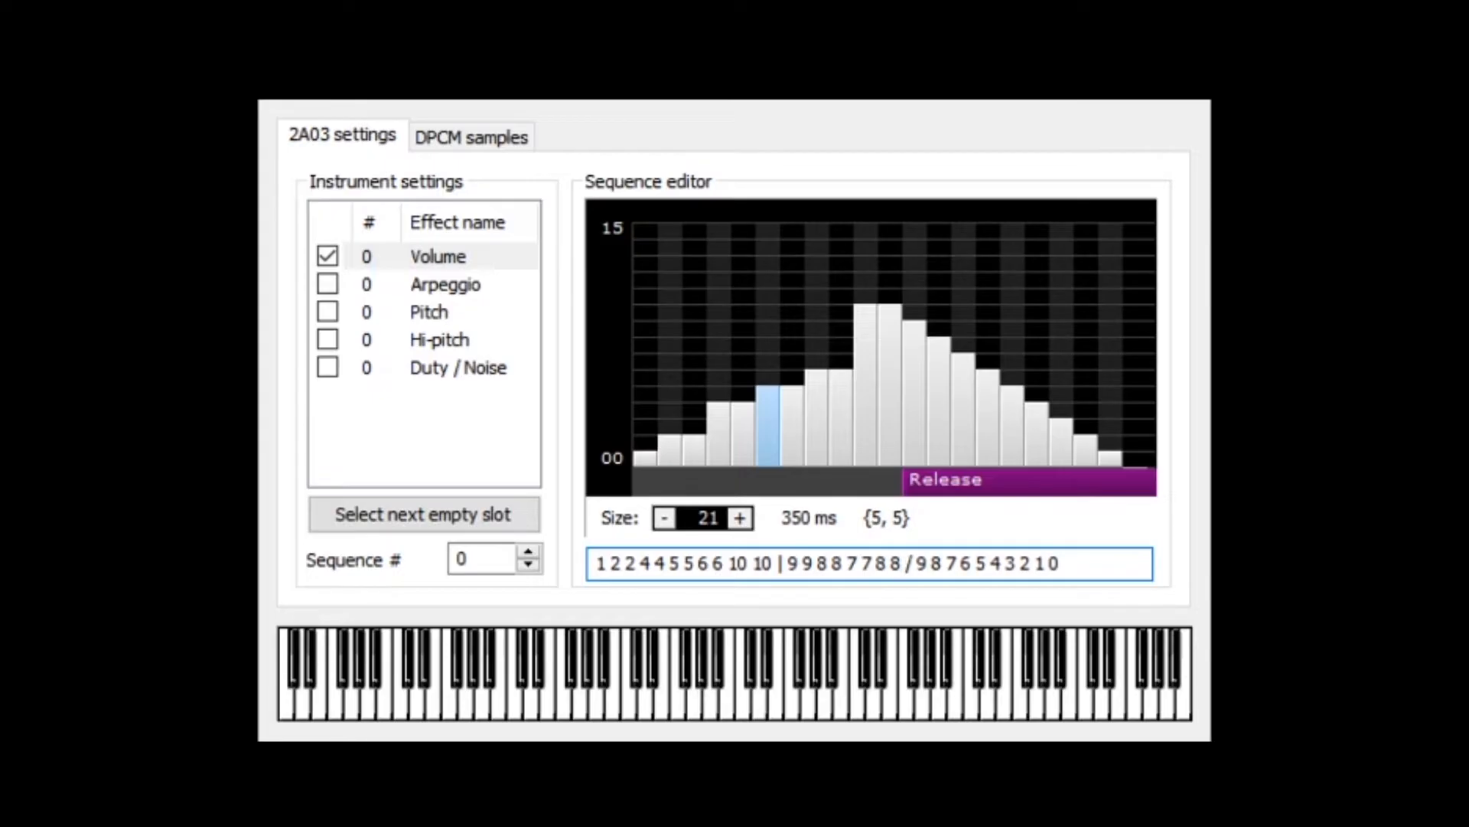
left_click(739, 517)
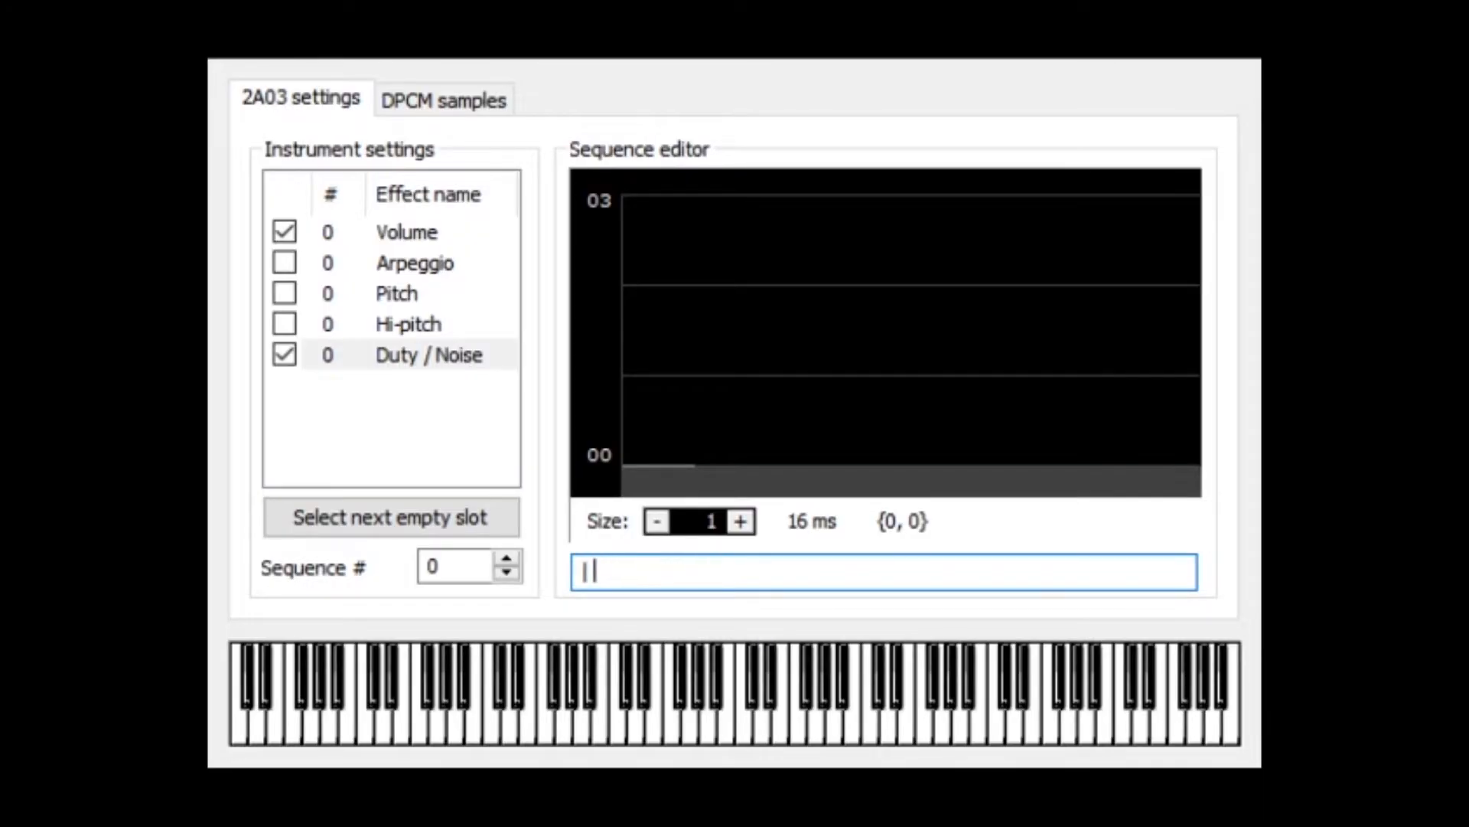
Step: Enter the looping duty values 1 2 3 2 in the Duty / Noise sequence
type("1")
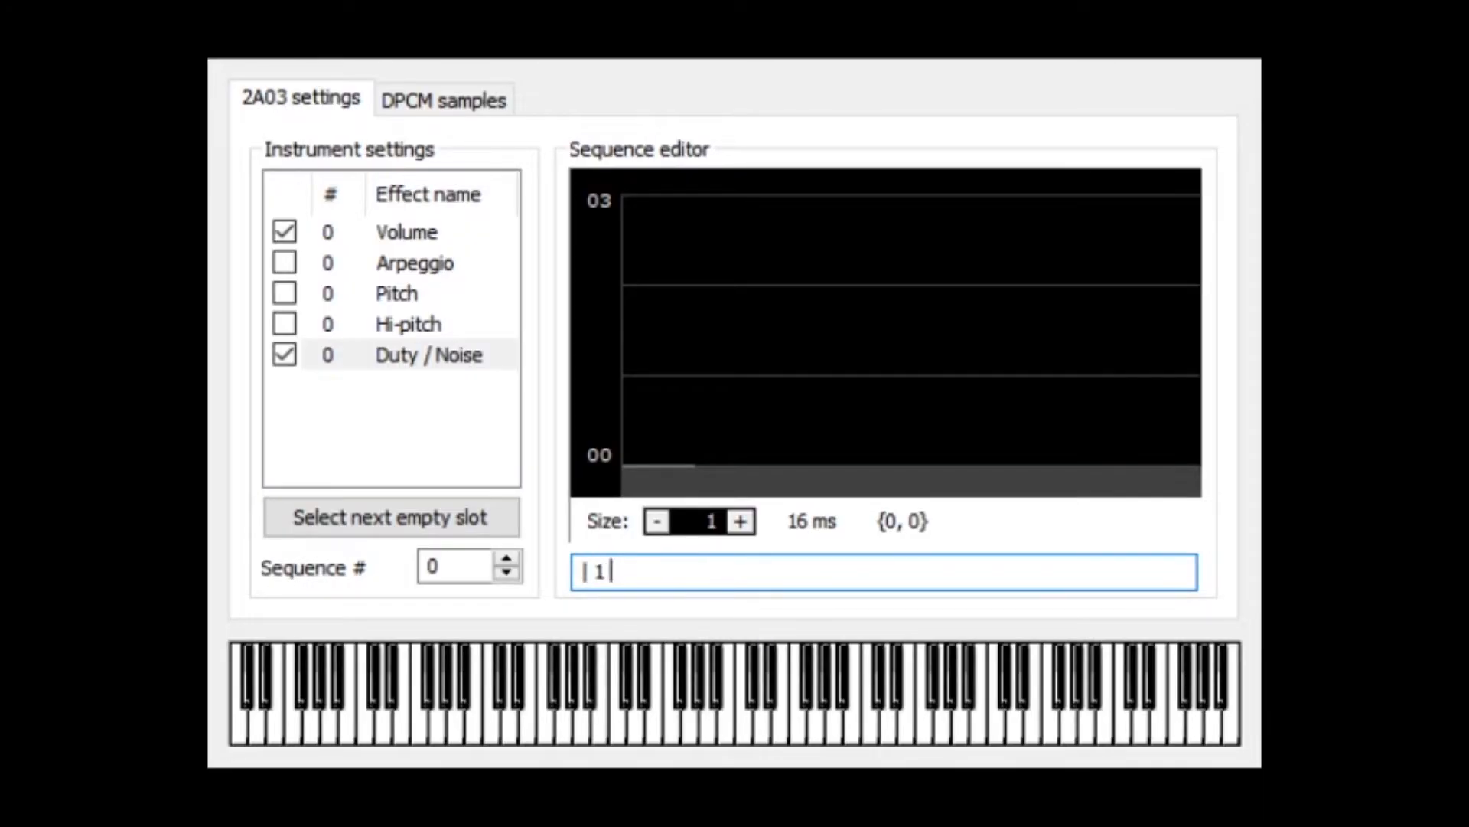
type("2")
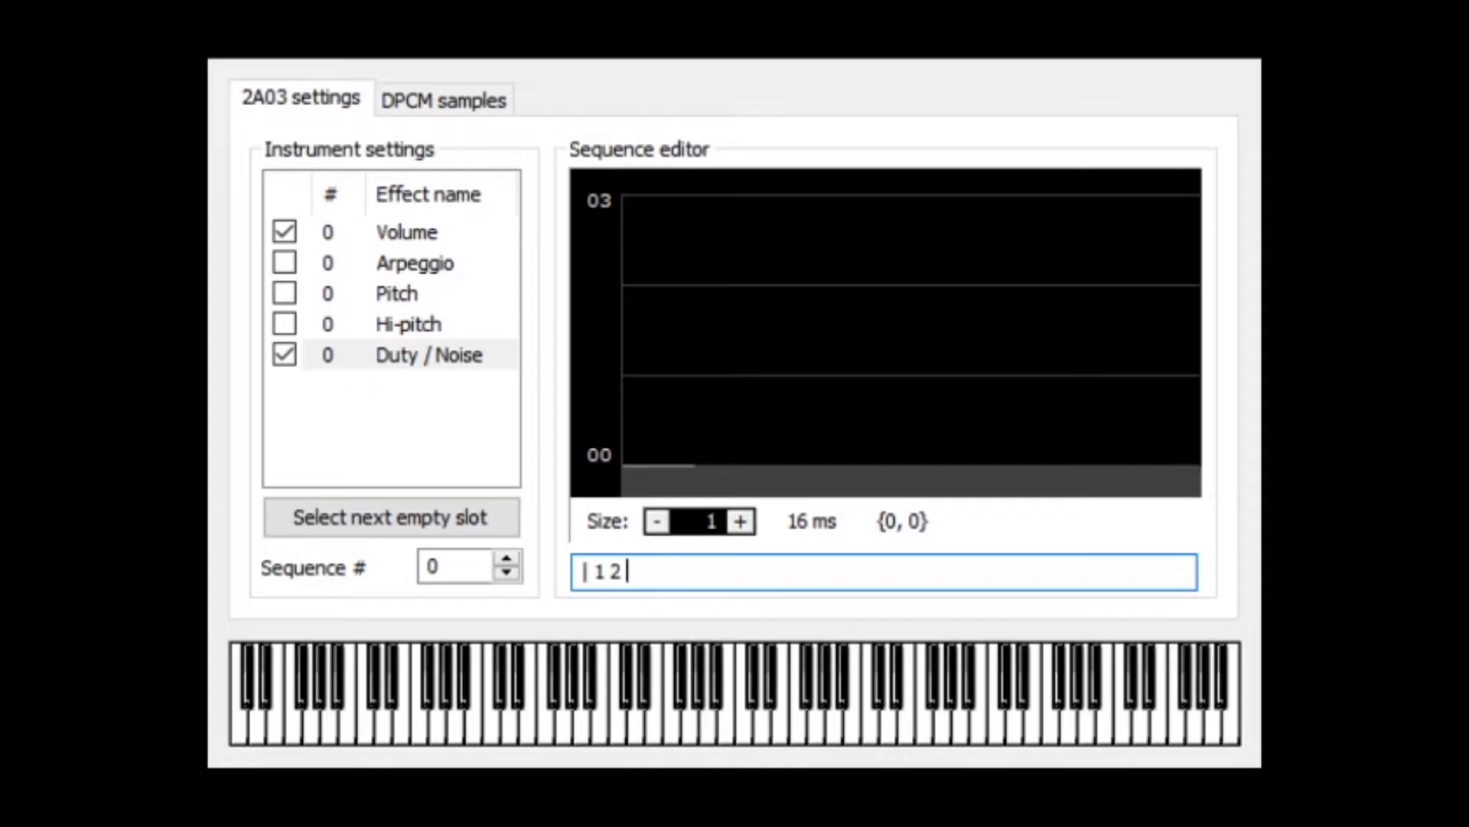
type("3 2")
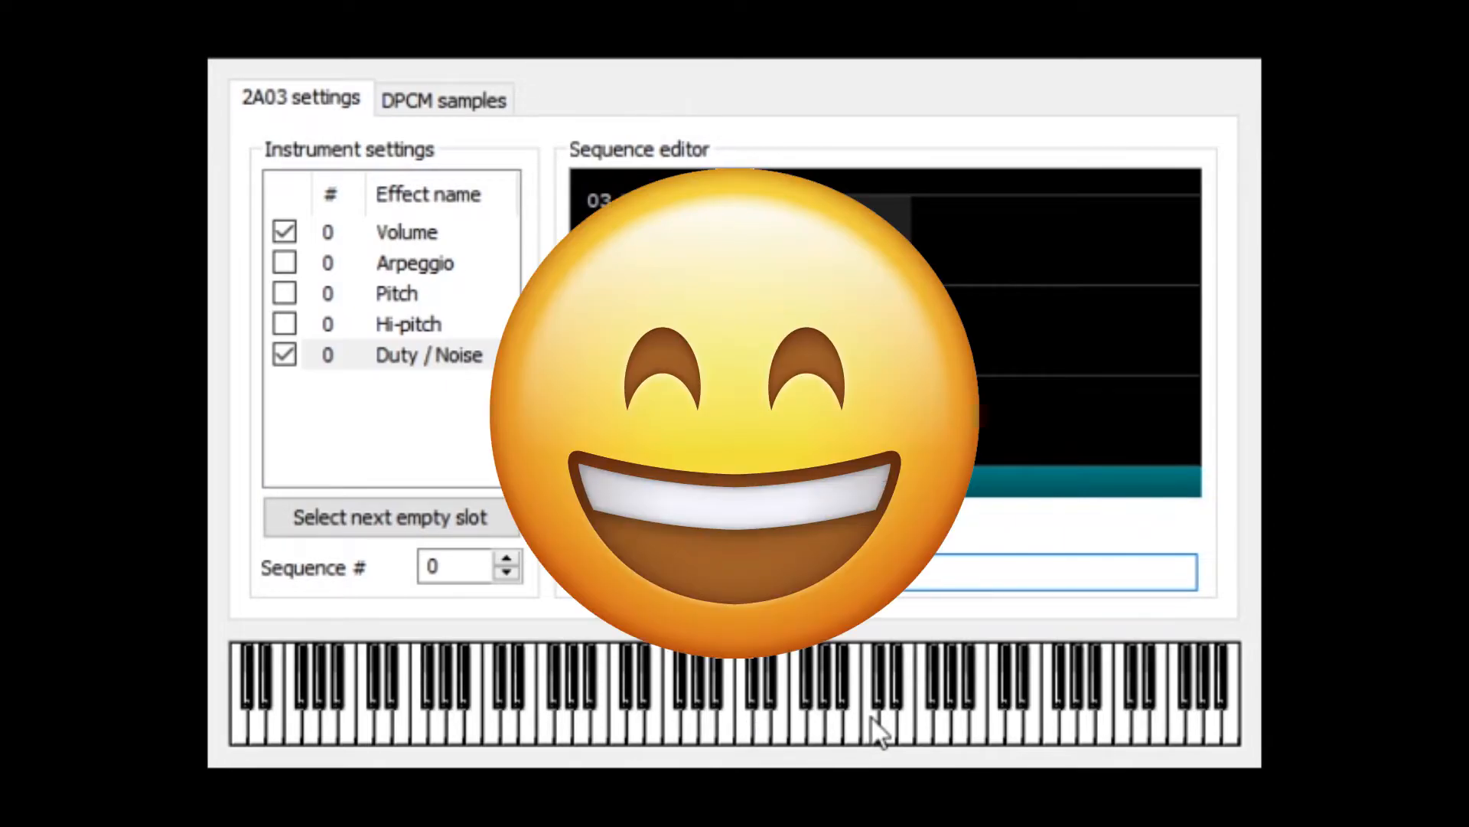
Step: Enable the Arpeggio envelope with 0 4 7 and preview it on the piano
left_click(414, 263)
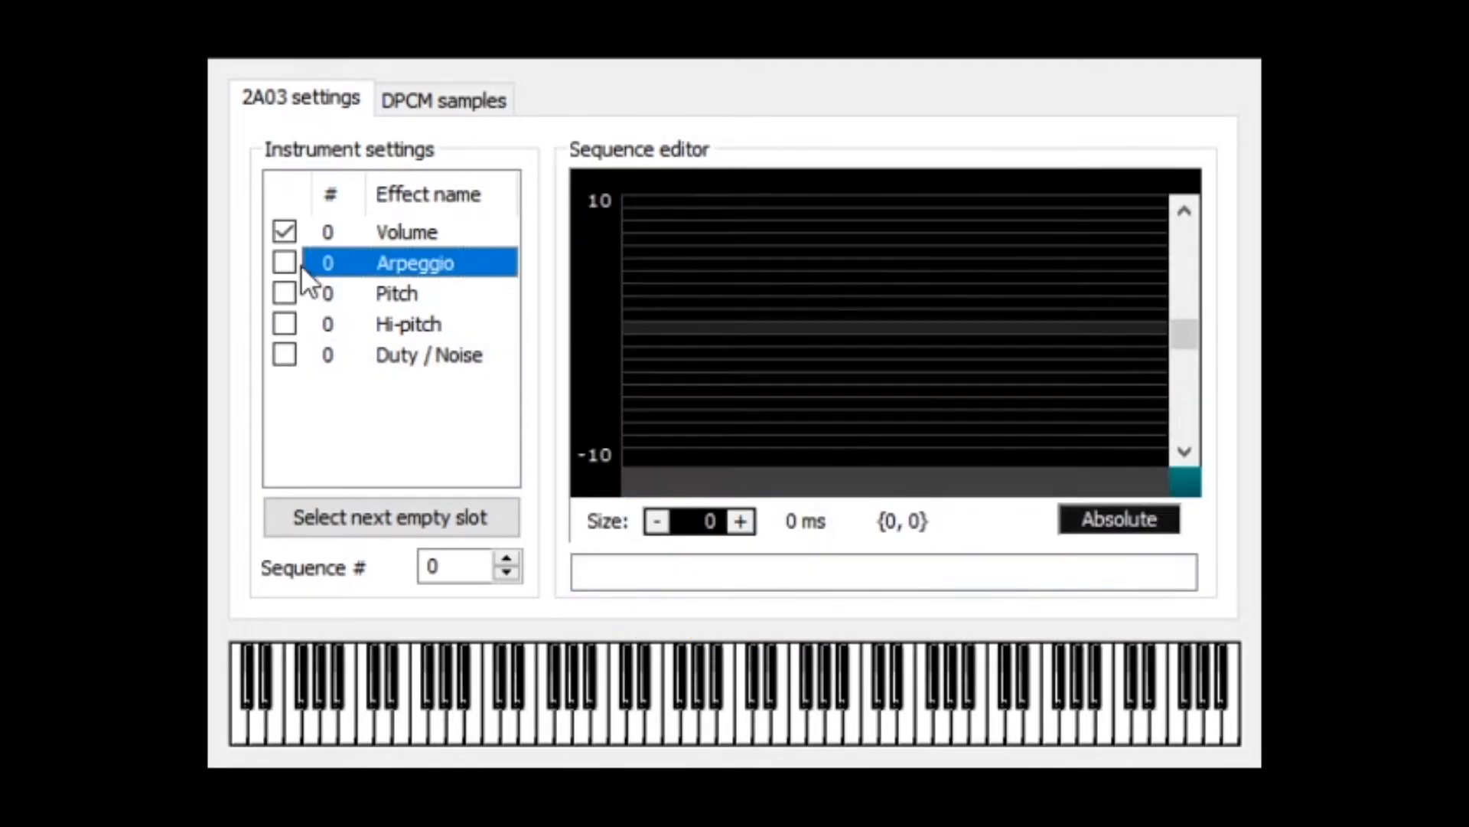
left_click(283, 262)
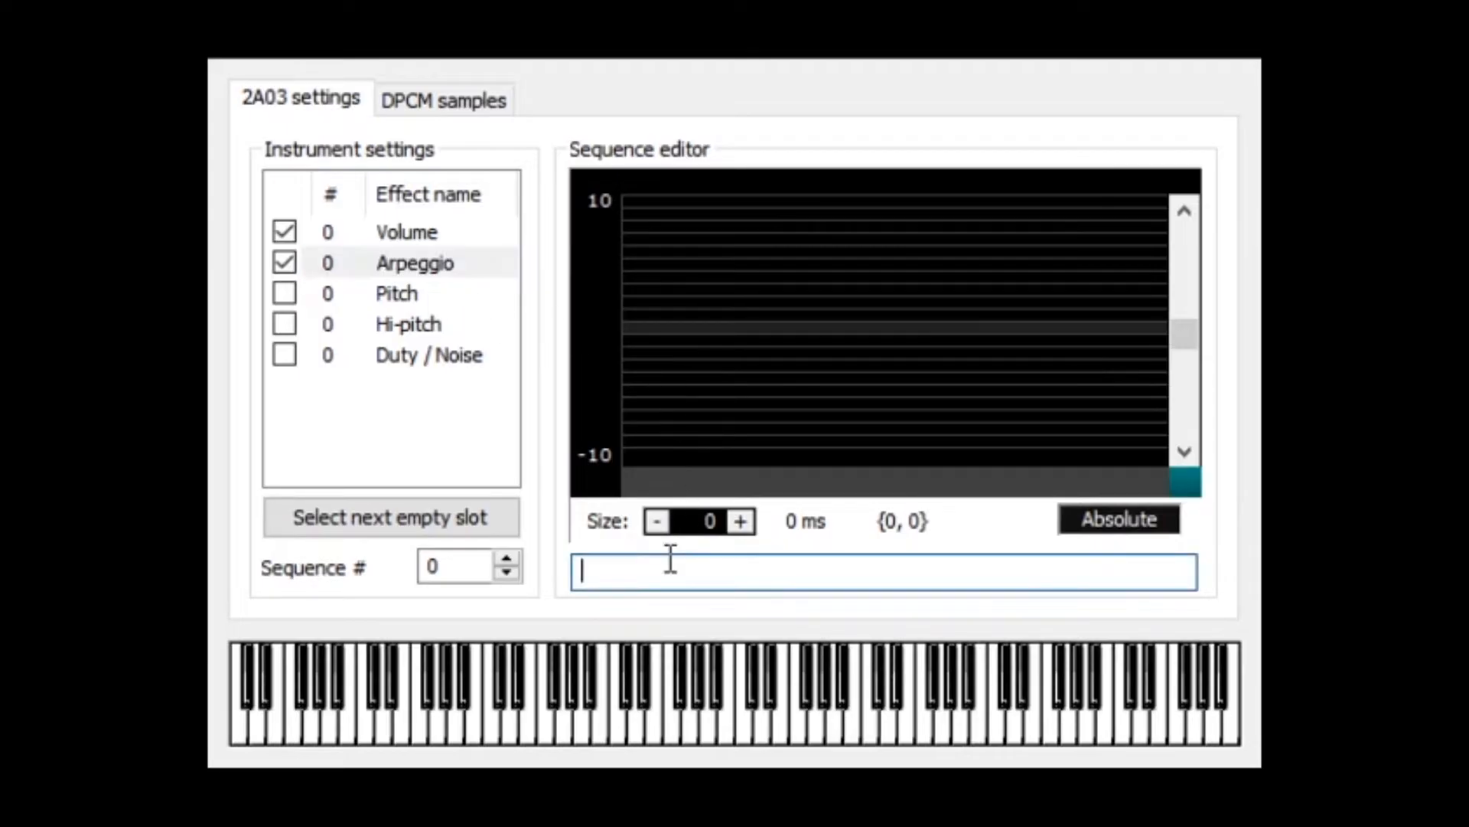
type("0 4 7")
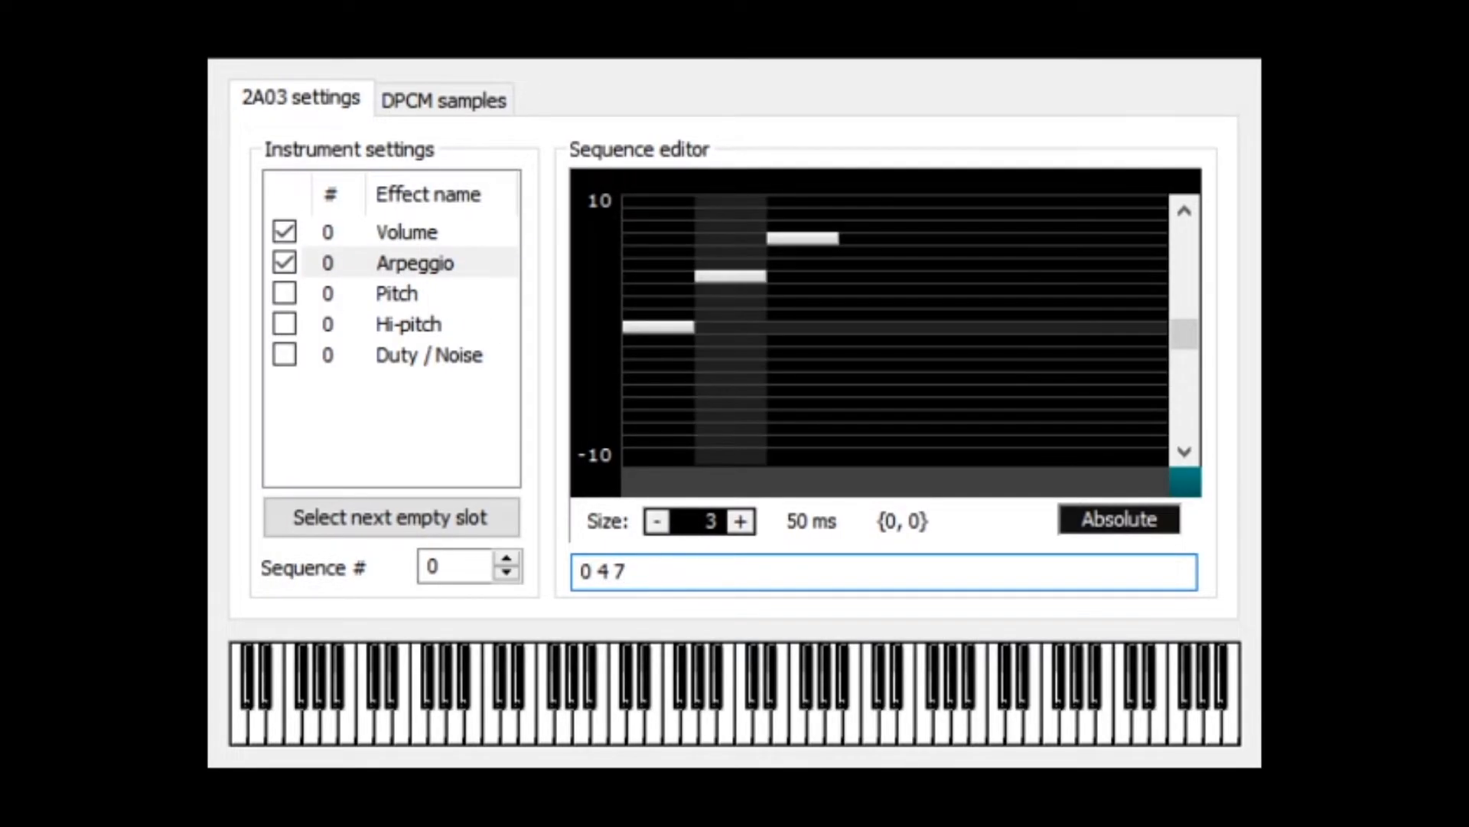
mouse_move(750, 736)
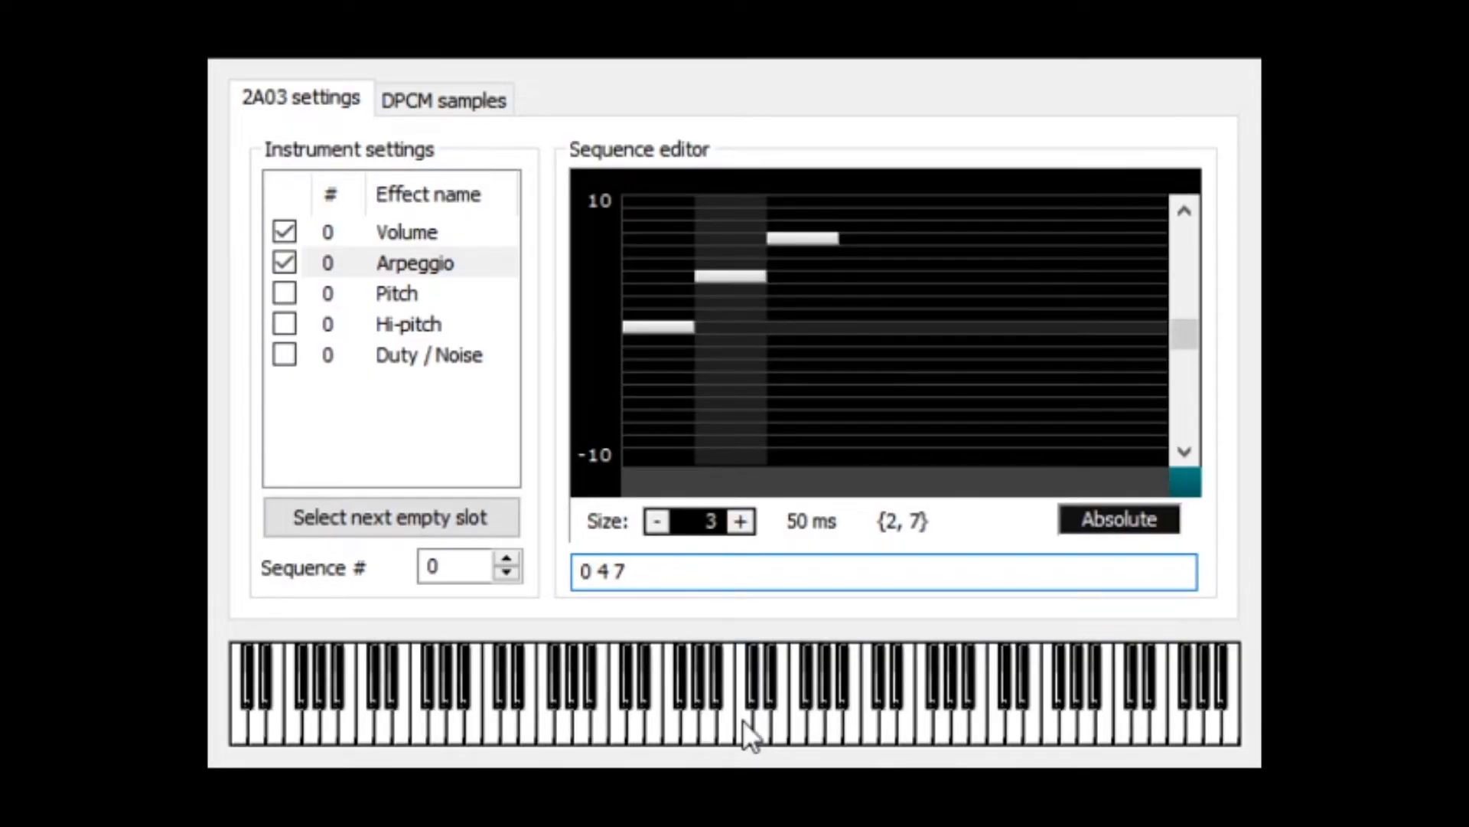
left_click(596, 571)
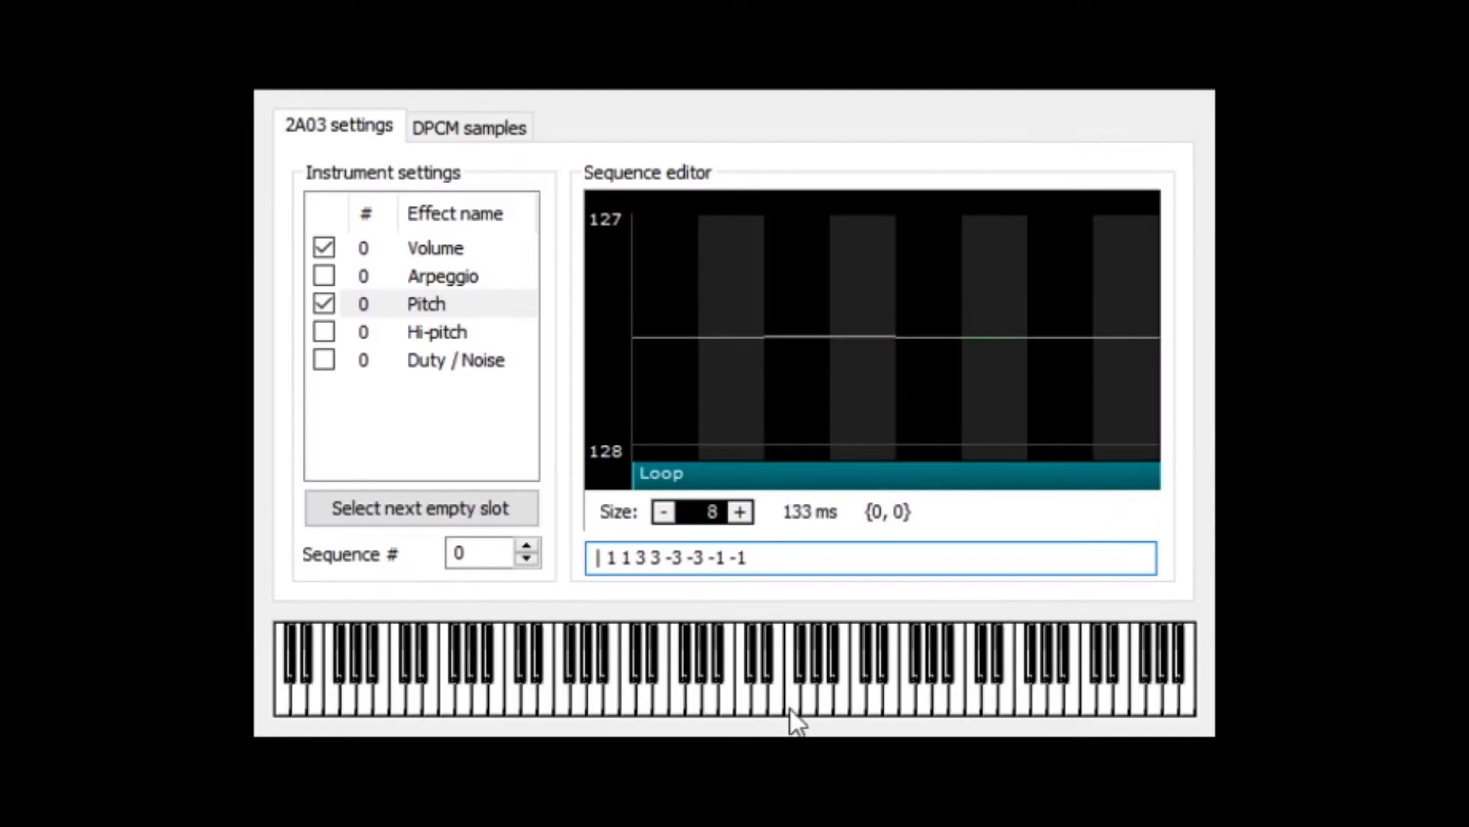
mouse_move(815, 707)
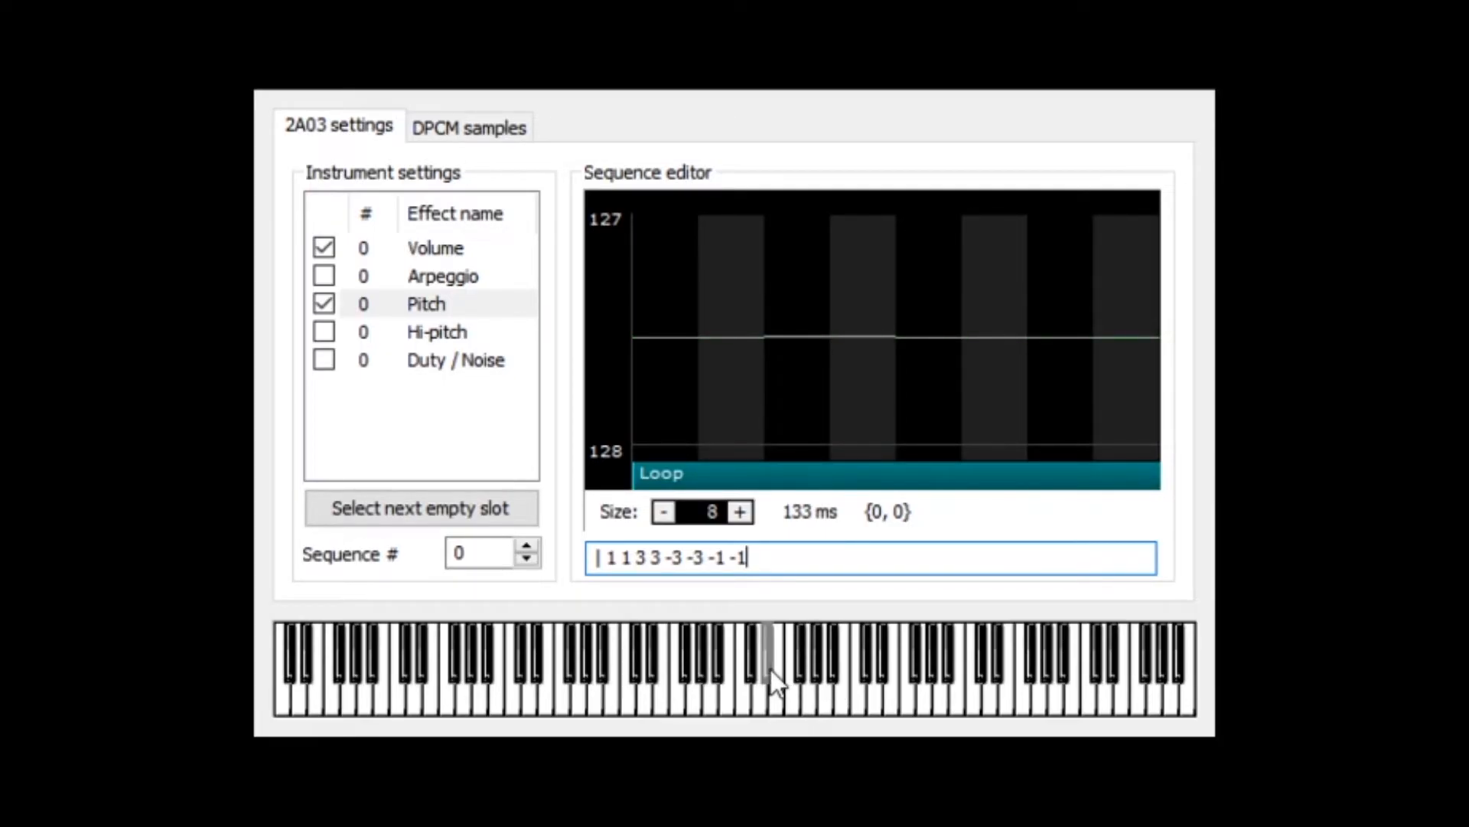
mouse_move(810, 702)
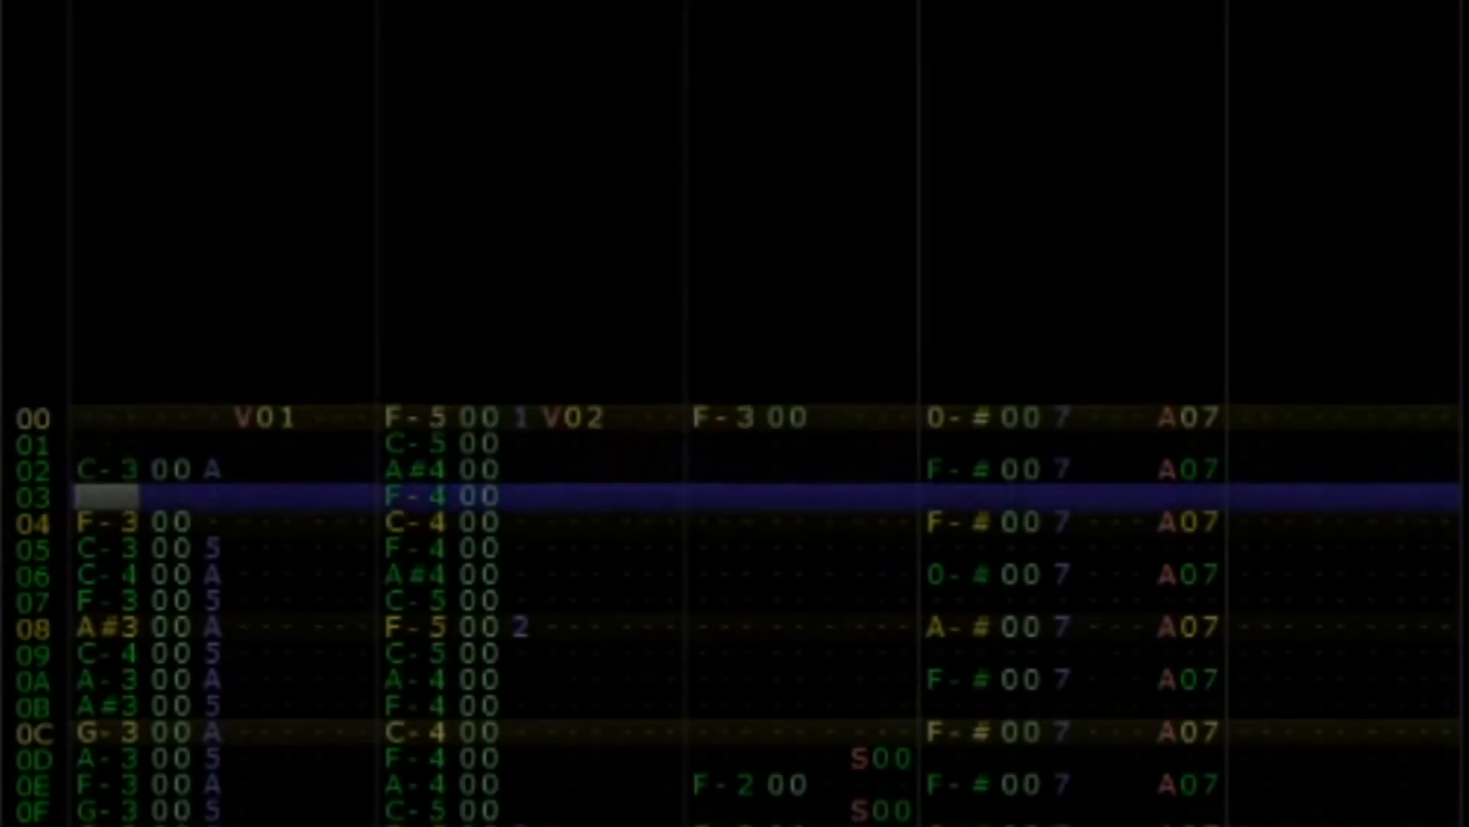
Step: Scroll through the pattern rows while the demo song plays back
scroll("down", 3)
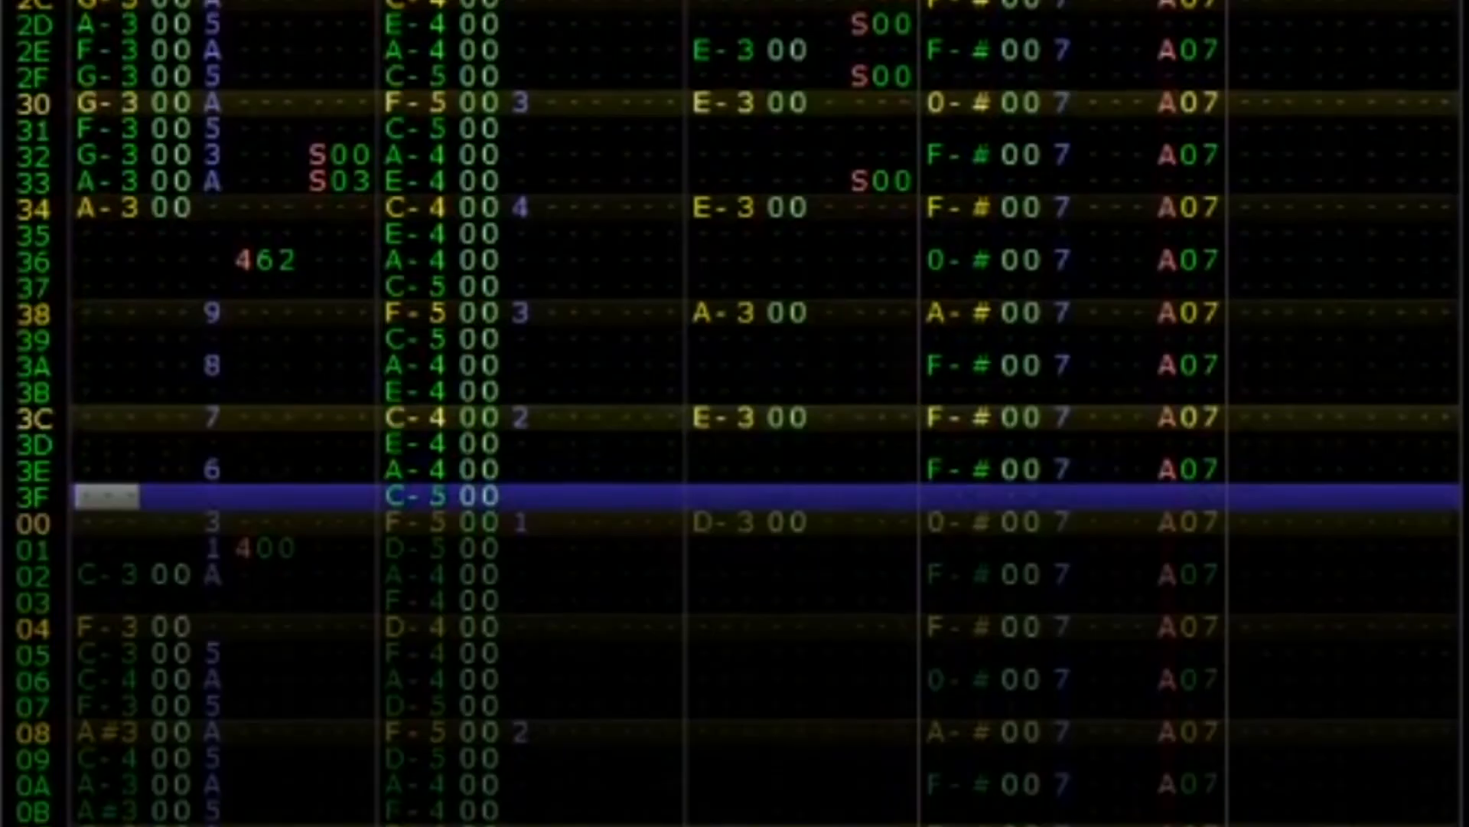
scroll("down", 3)
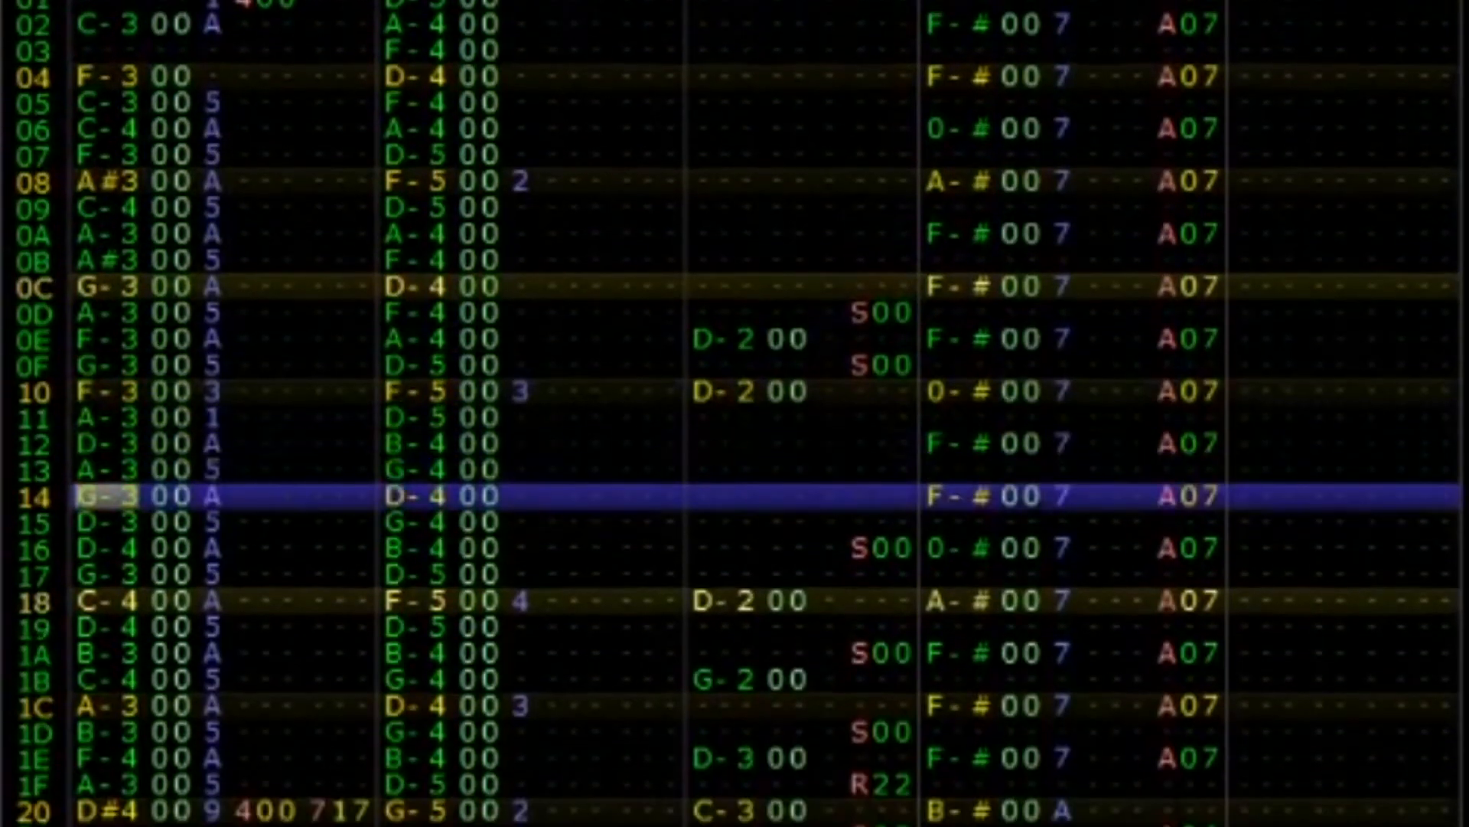